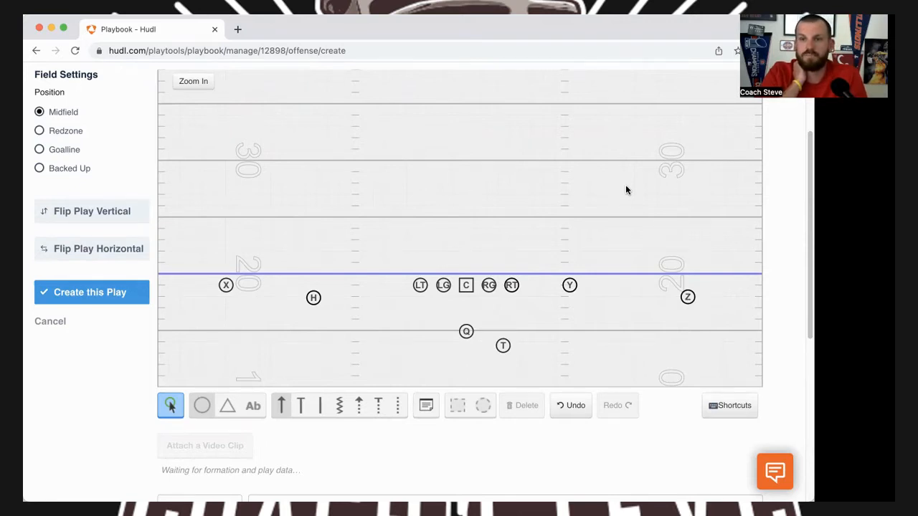
mouse_move(318, 364)
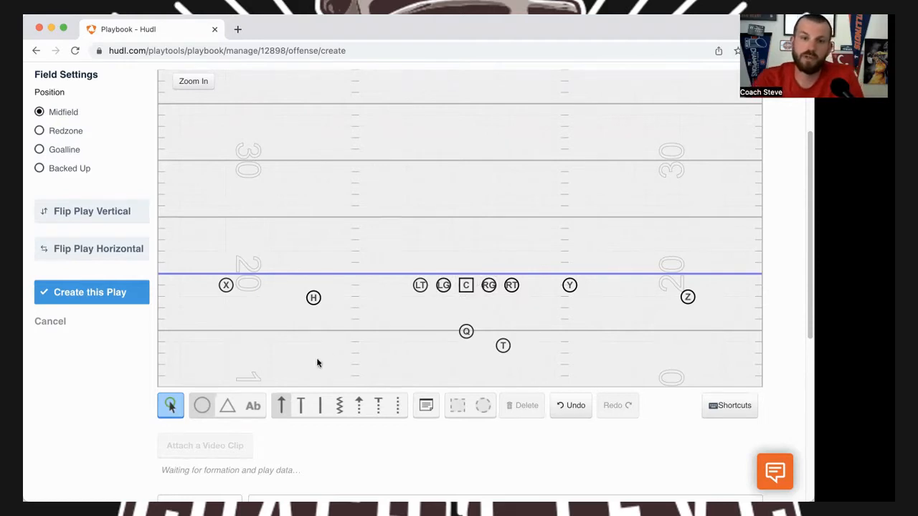
Step: With the route tool, draw Y a vertical stem breaking out toward the right sideline
click(281, 405)
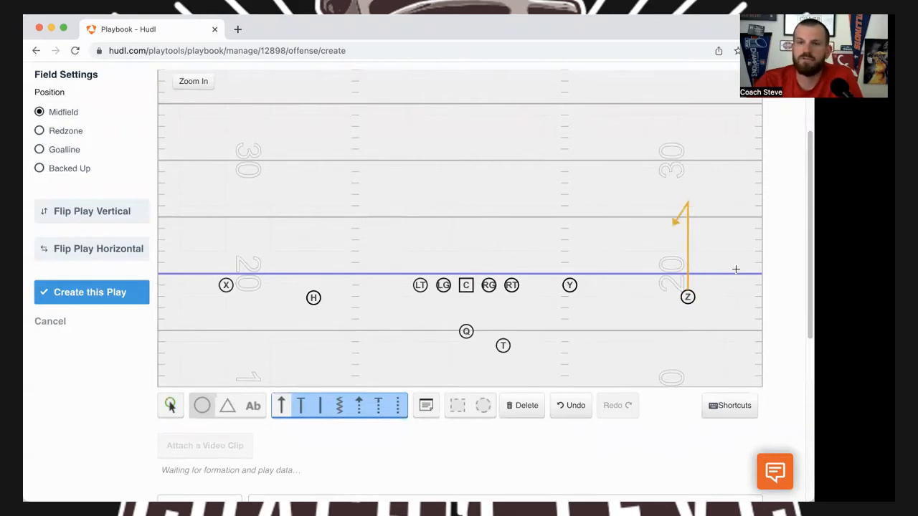
mouse_move(566, 300)
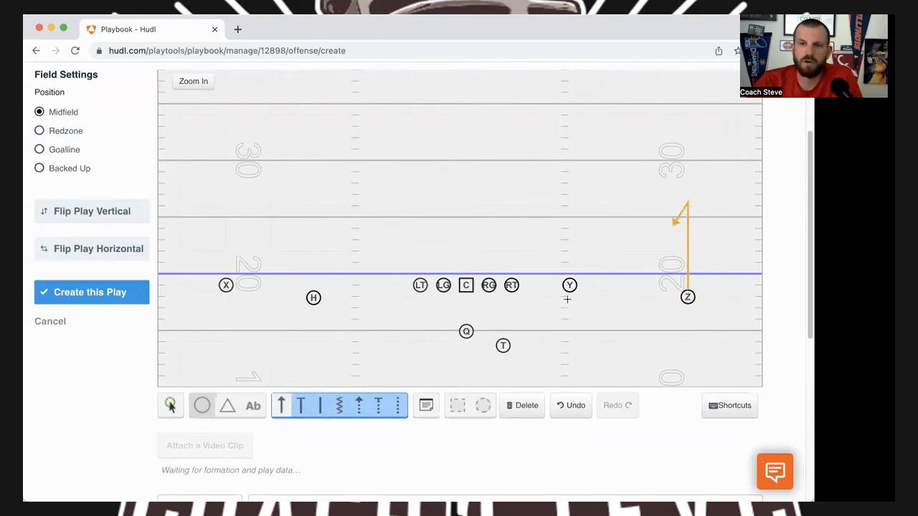
click(569, 285)
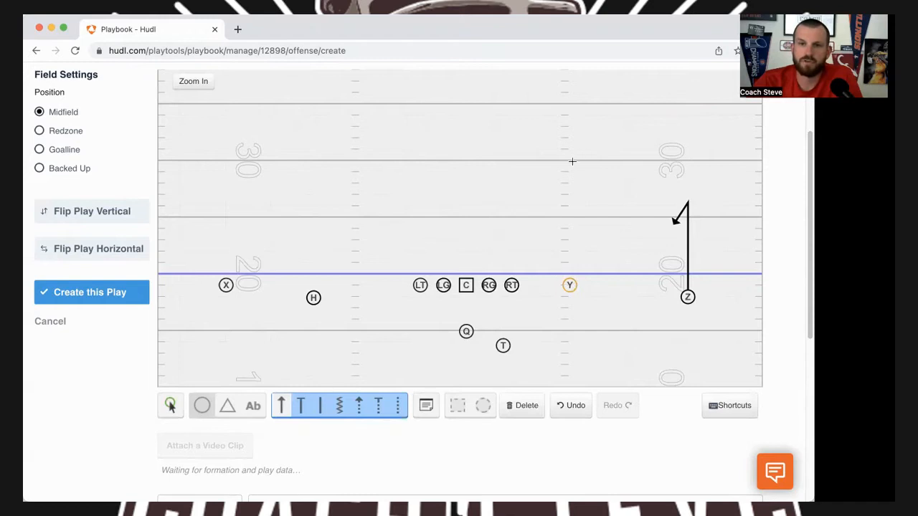
drag(569, 284, 572, 181)
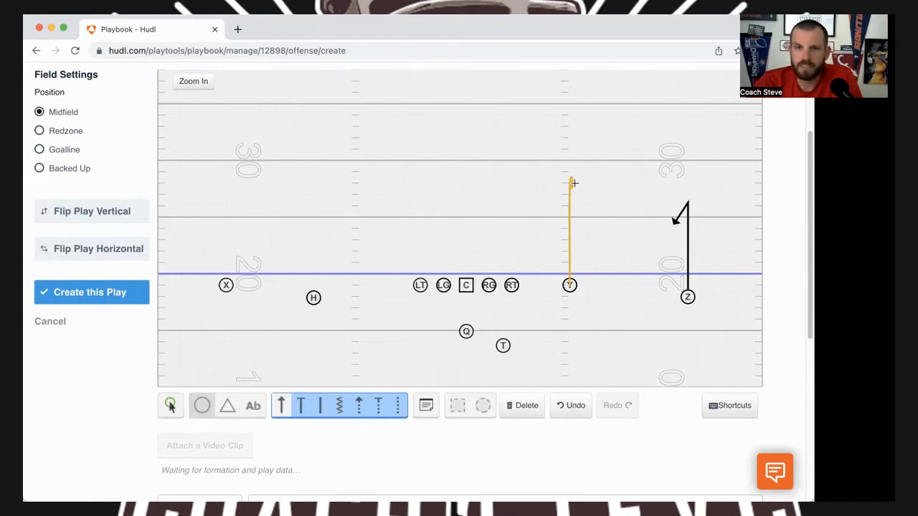
drag(570, 181, 667, 136)
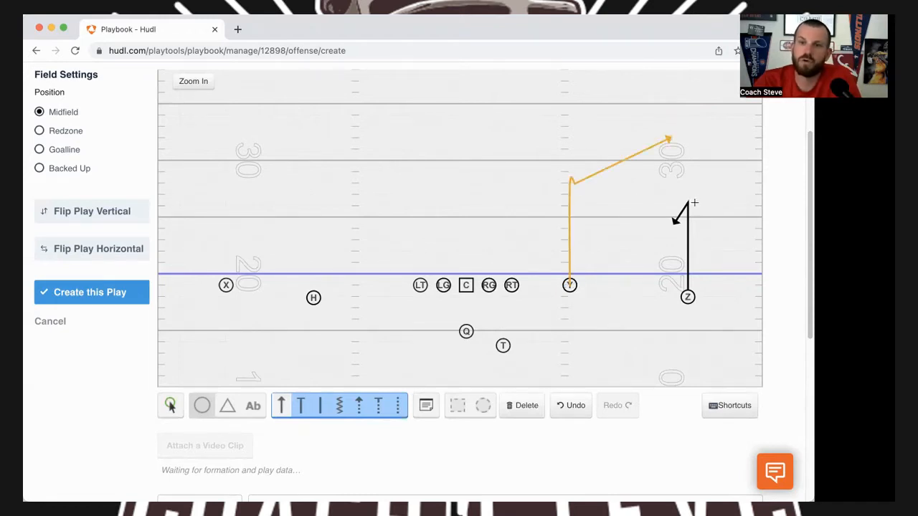
Step: Undo Y's first attempt and redraw it as a clean corner route upfield and outside
click(571, 404)
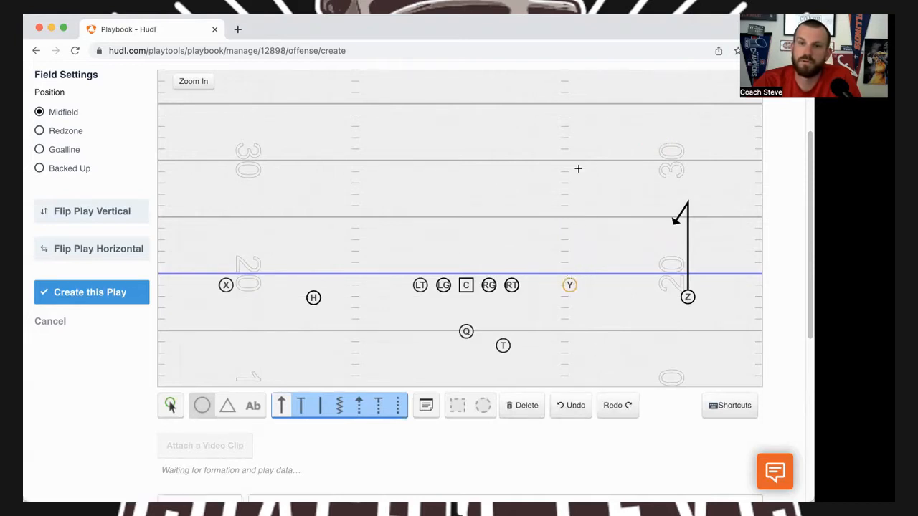
drag(569, 286, 651, 119)
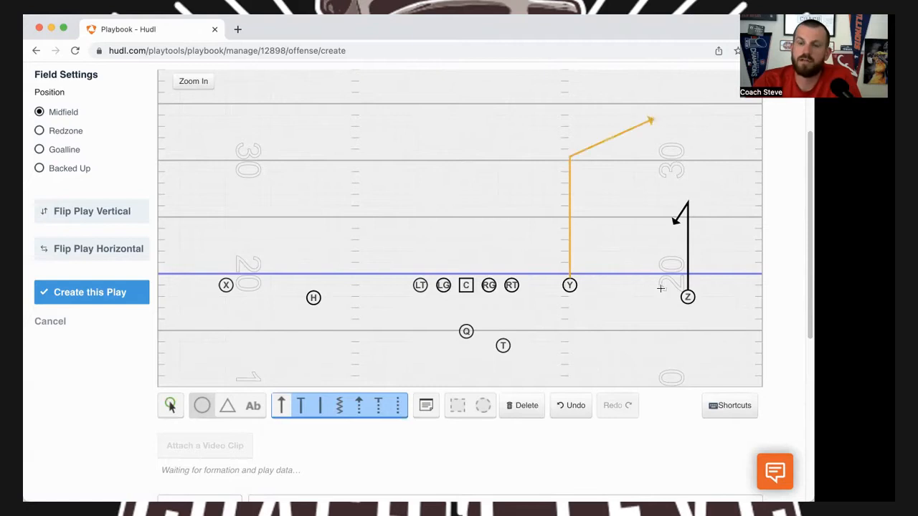
mouse_move(628, 317)
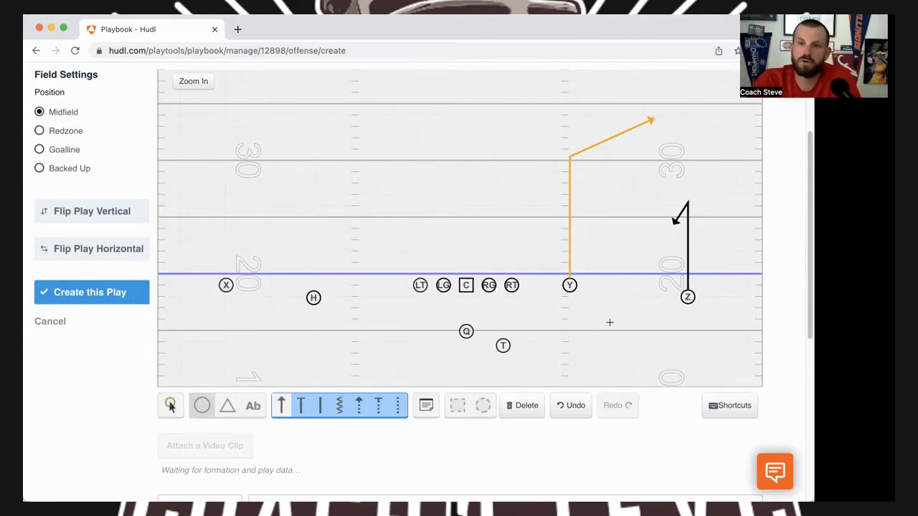
mouse_move(572, 151)
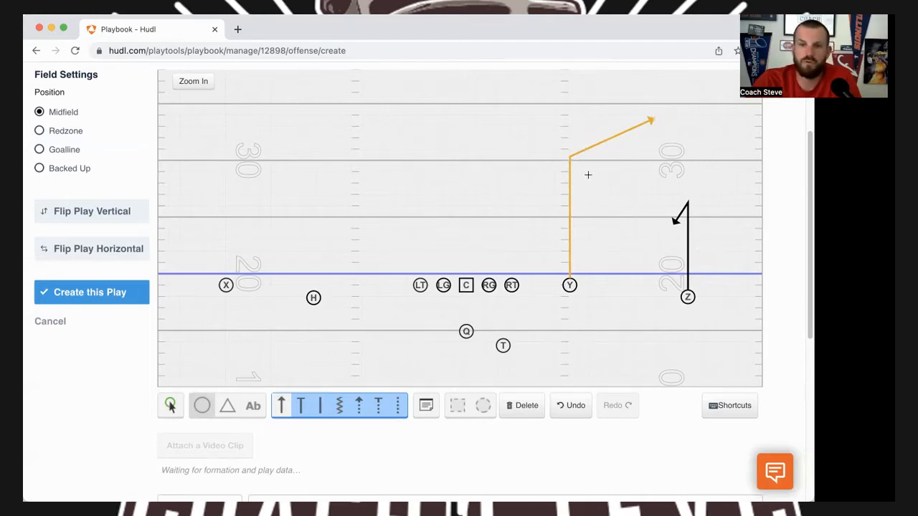
mouse_move(615, 192)
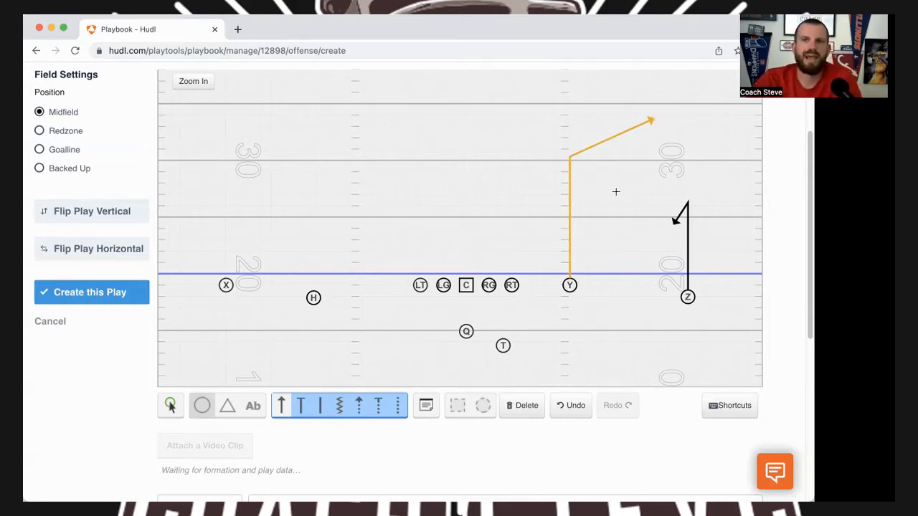
mouse_move(555, 195)
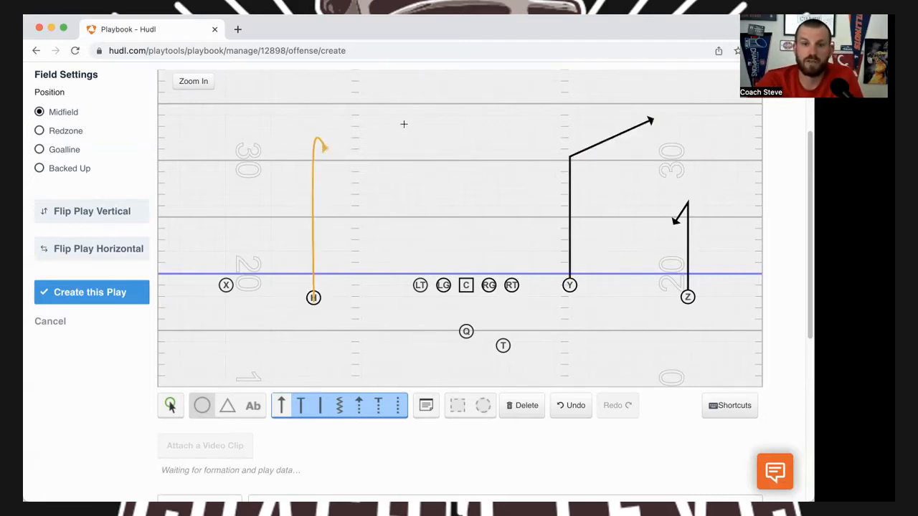
Step: Delete H's unfinished hook and give H a corner route upfield and outside like Y's
click(528, 404)
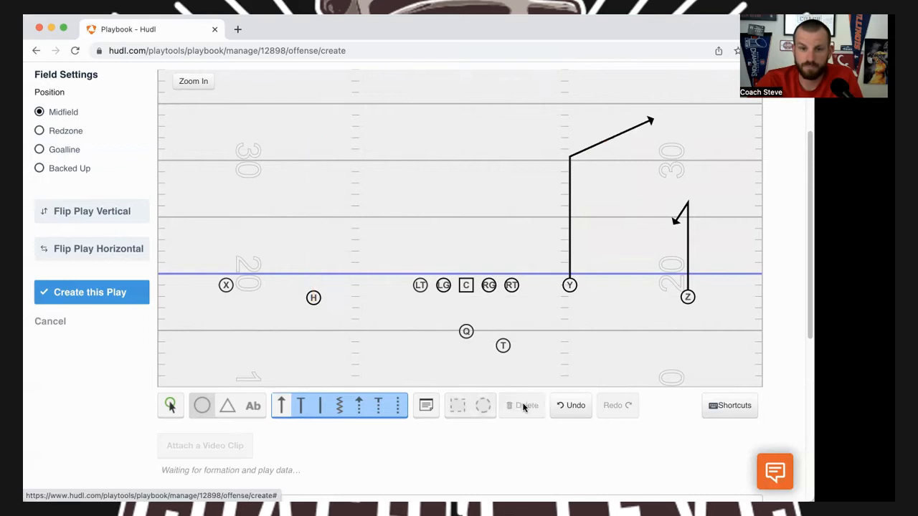
click(313, 297)
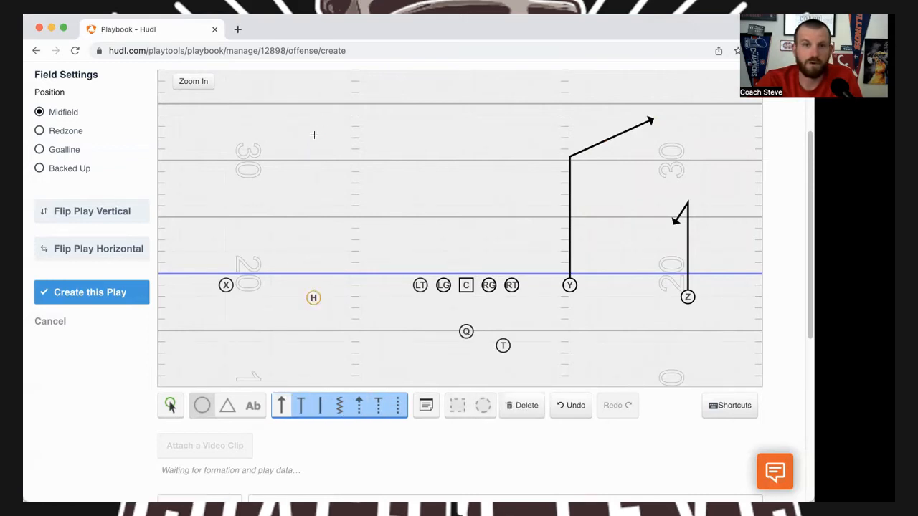
drag(312, 286, 423, 120)
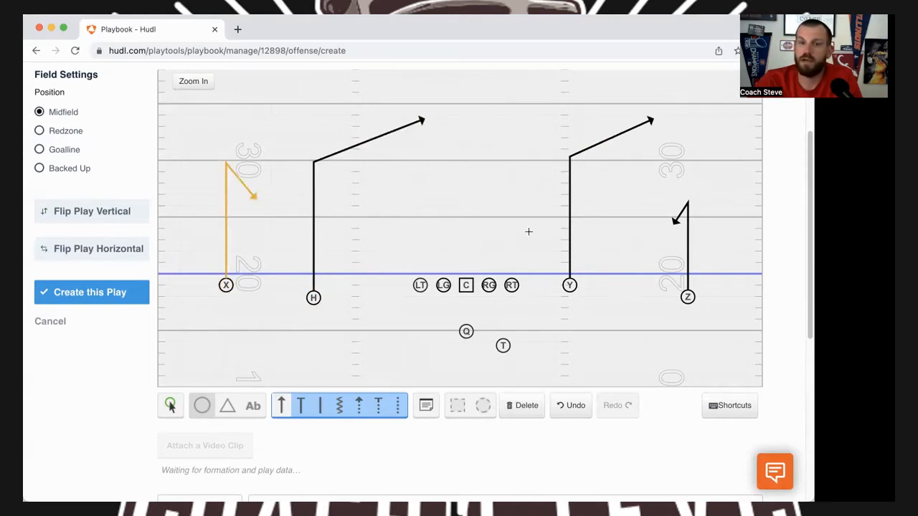
mouse_move(294, 137)
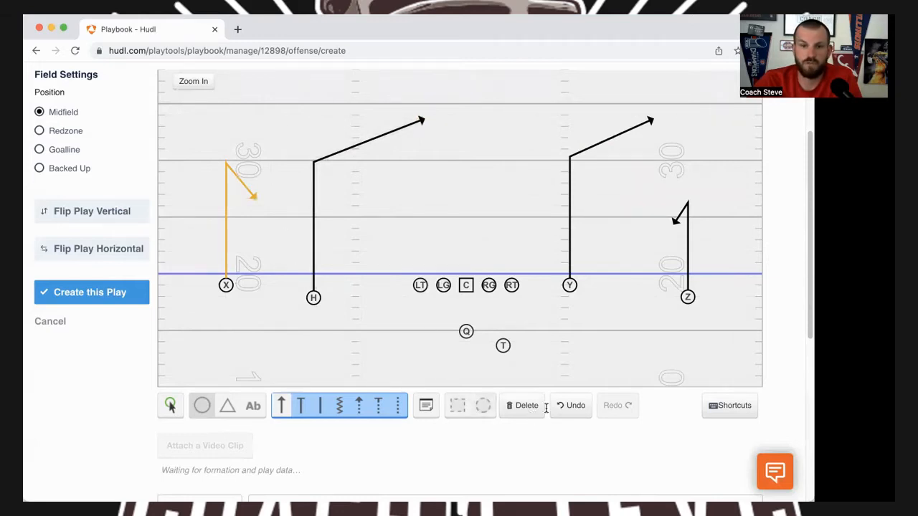
Step: Undo the X receiver's slanted route completely so X has no route
click(570, 404)
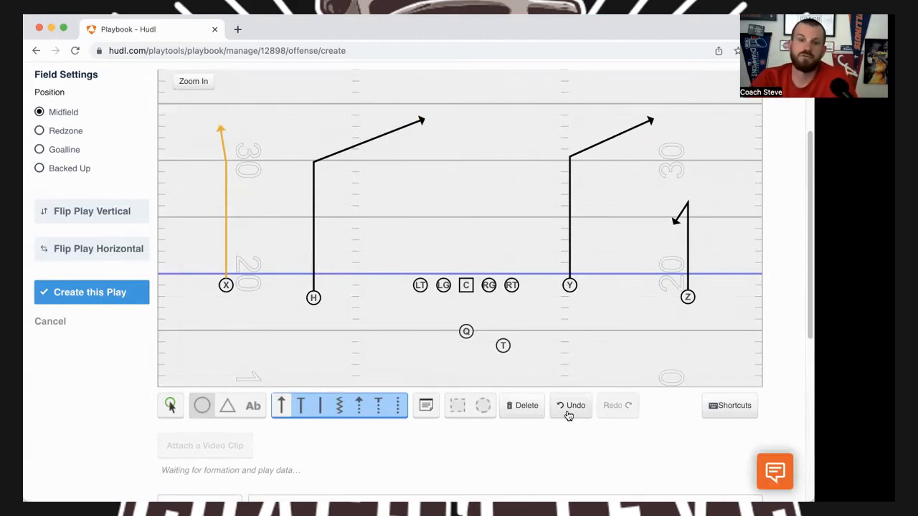
click(571, 404)
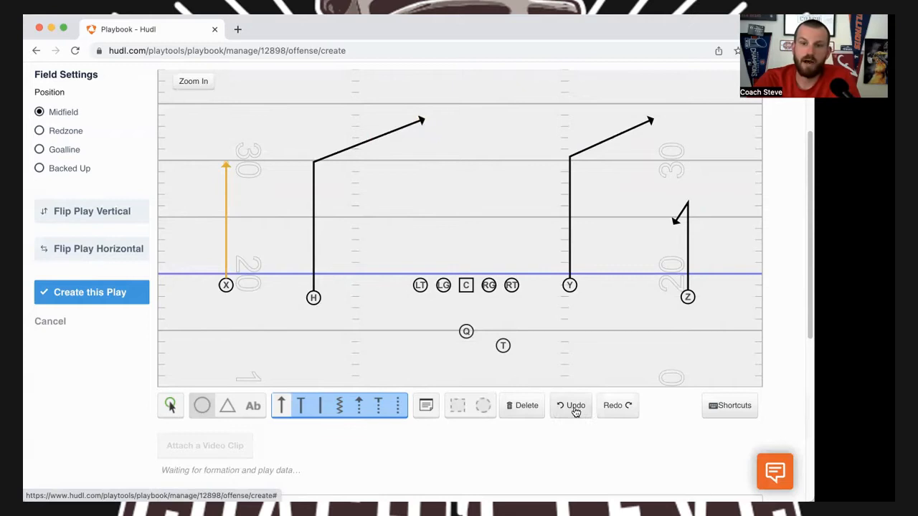
click(573, 404)
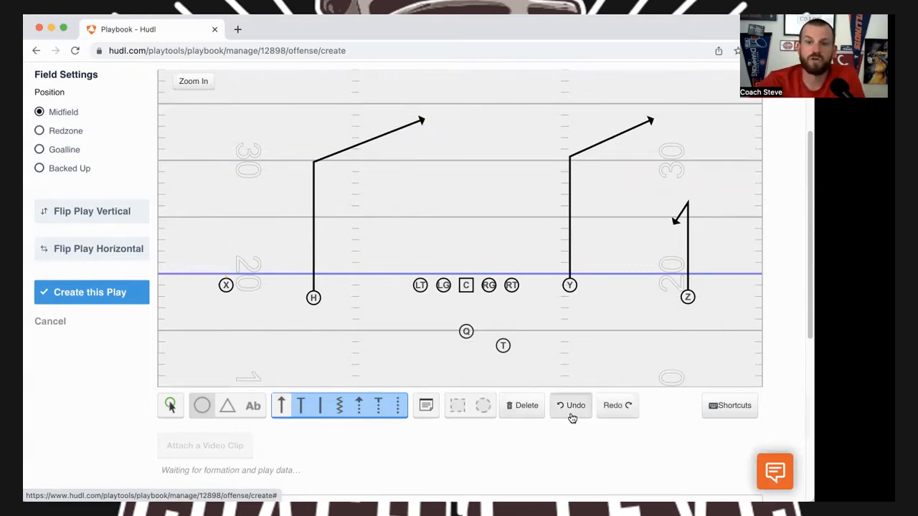
Step: Undo H's corner, redo the earlier state, and delete the hitch from Z
click(574, 404)
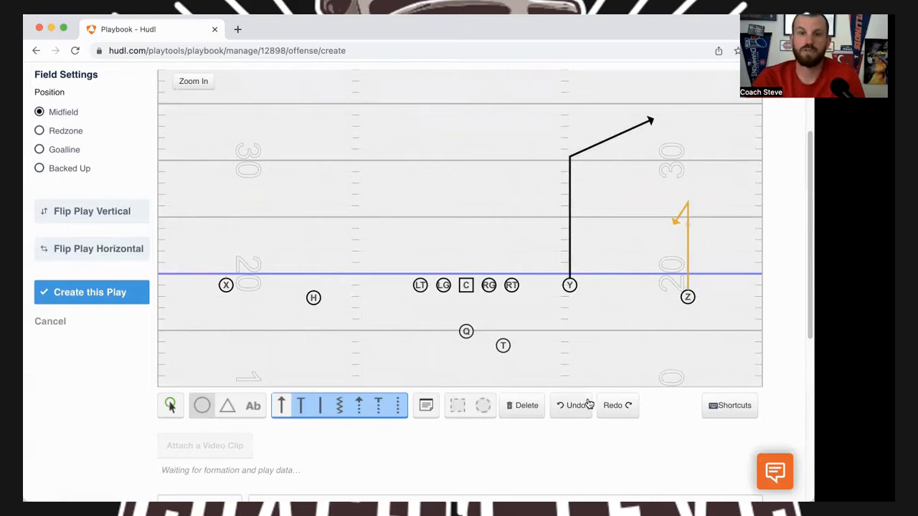
click(614, 405)
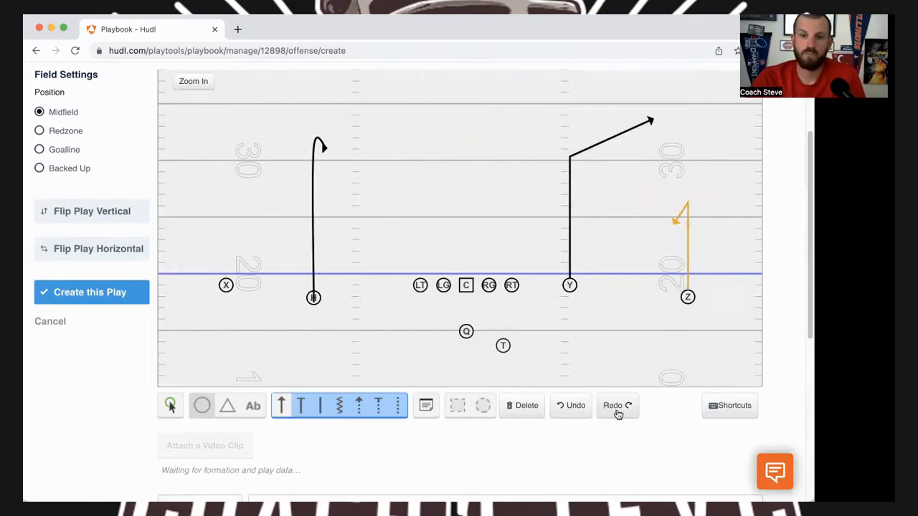
click(571, 404)
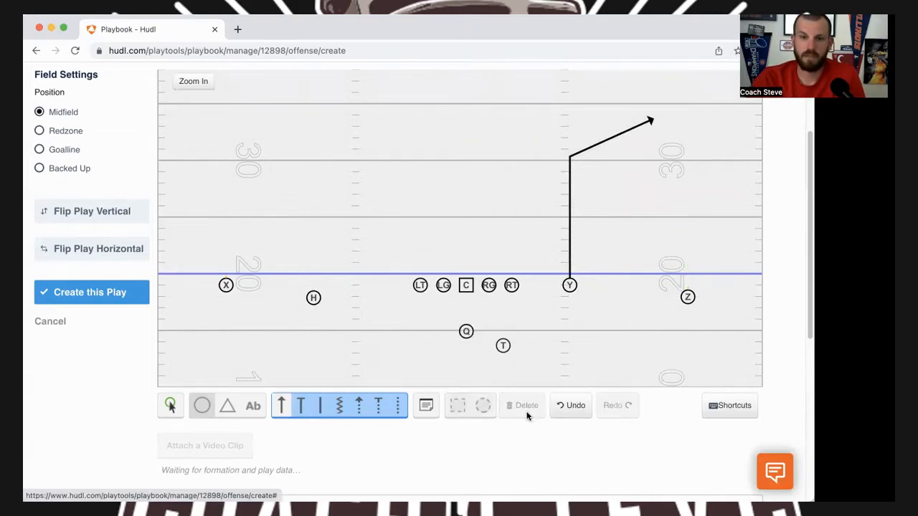
Step: Start a new route for Z climbing upfield toward the middle
click(687, 297)
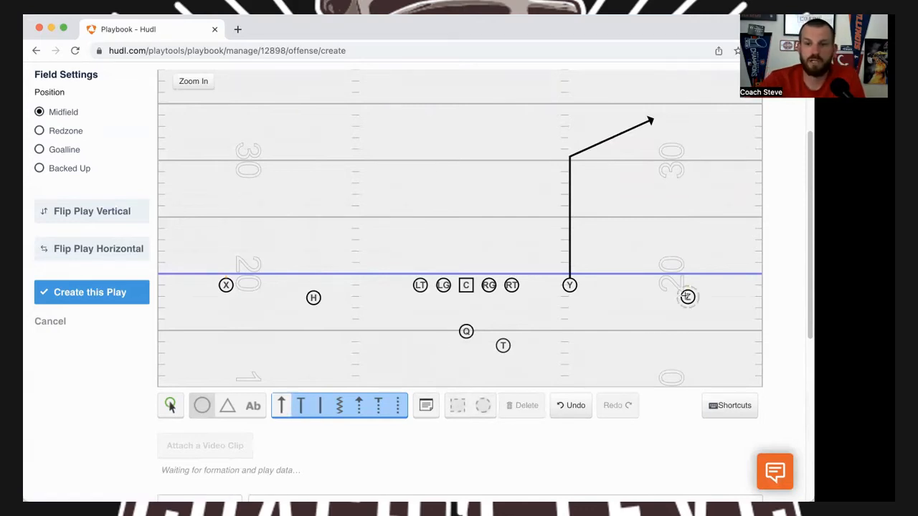
drag(686, 297, 686, 229)
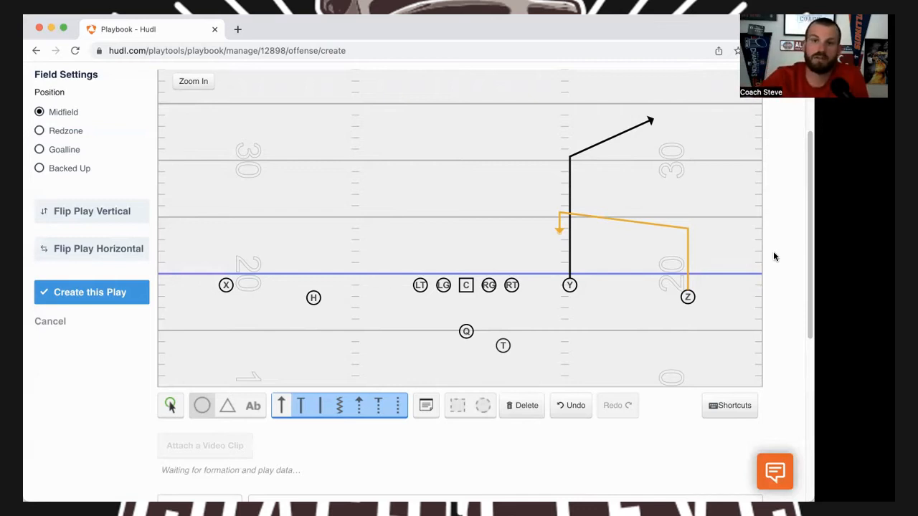
mouse_move(654, 245)
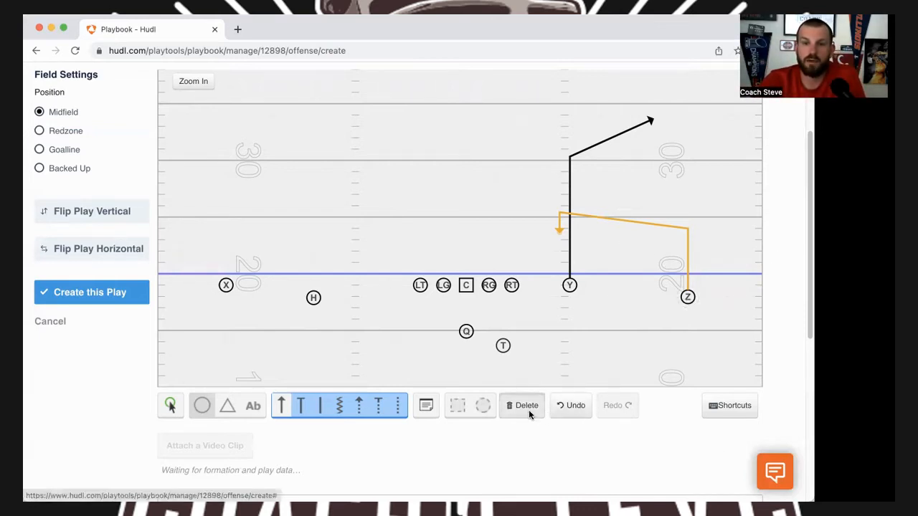
Step: Undo Z's first crossing route so it can be redrawn, keeping Y's corner
click(522, 404)
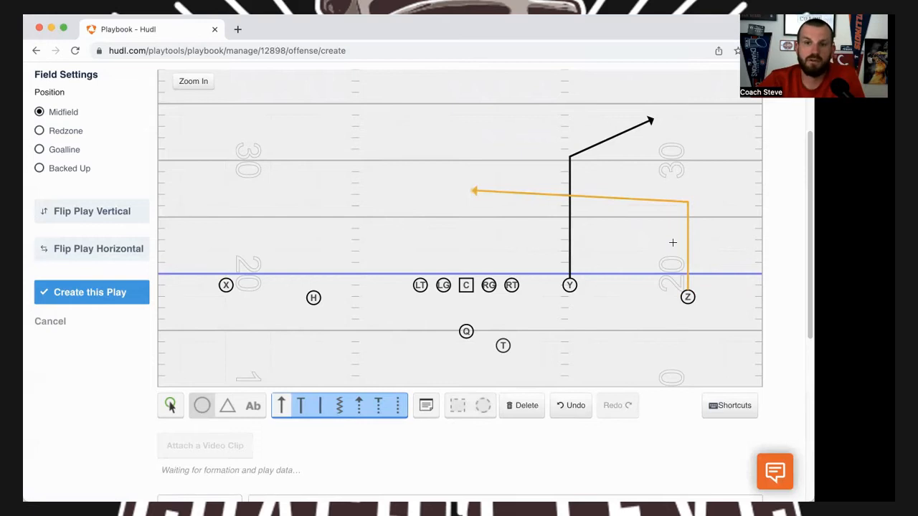
mouse_move(550, 192)
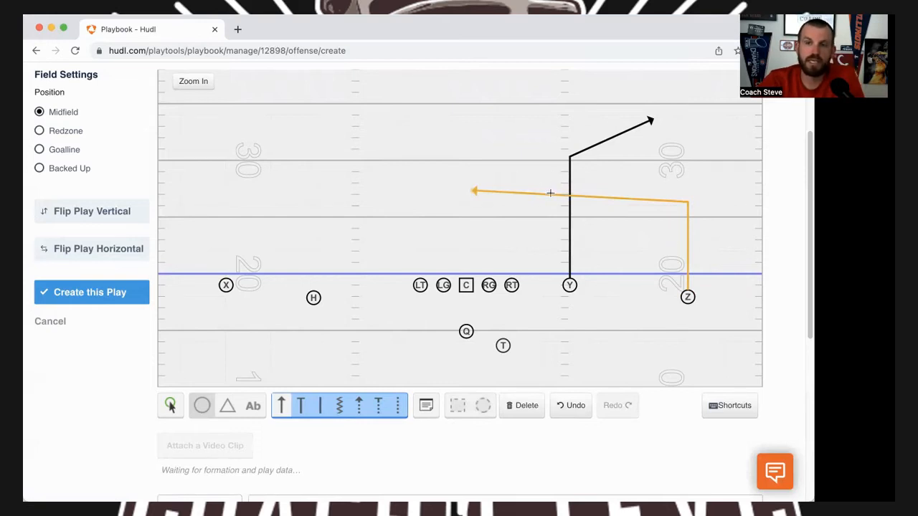
mouse_move(636, 178)
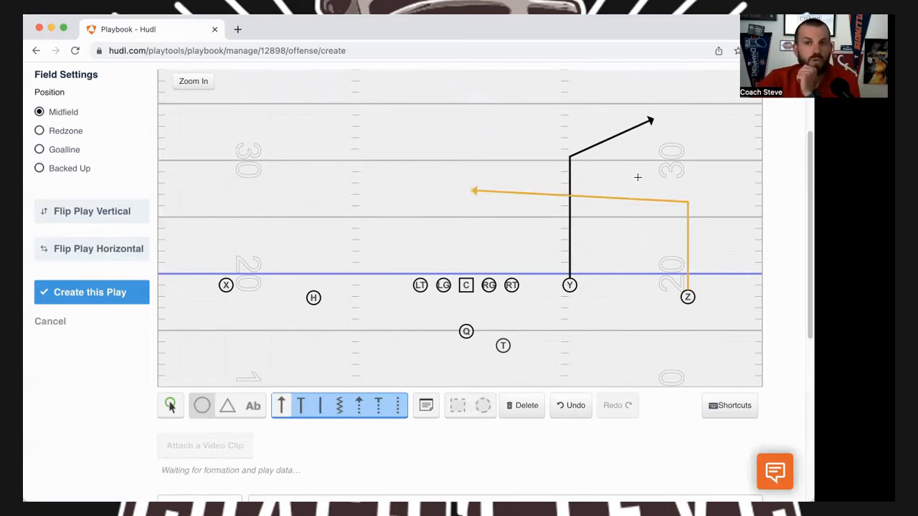
mouse_move(499, 206)
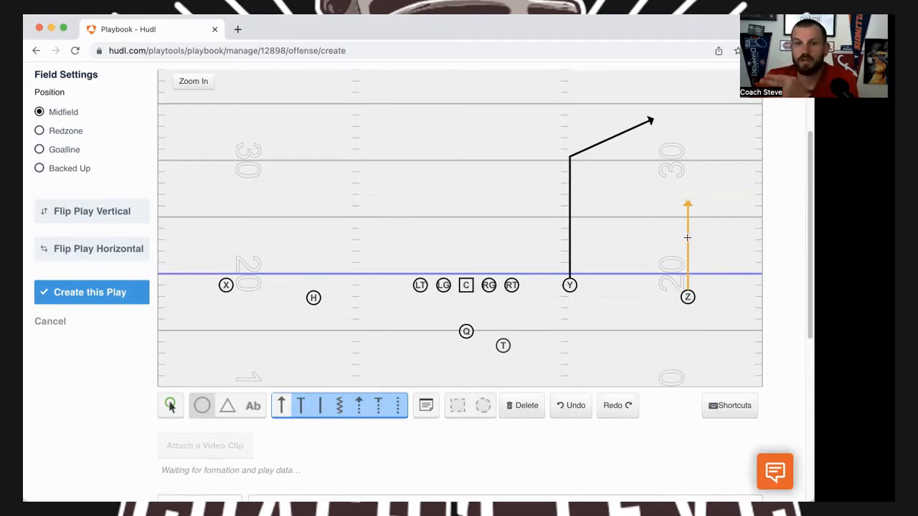
mouse_move(742, 260)
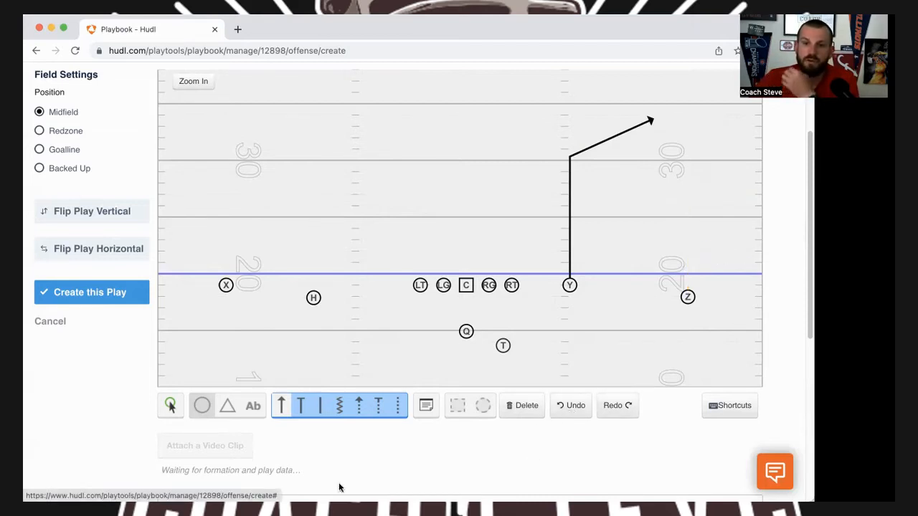
mouse_move(313, 364)
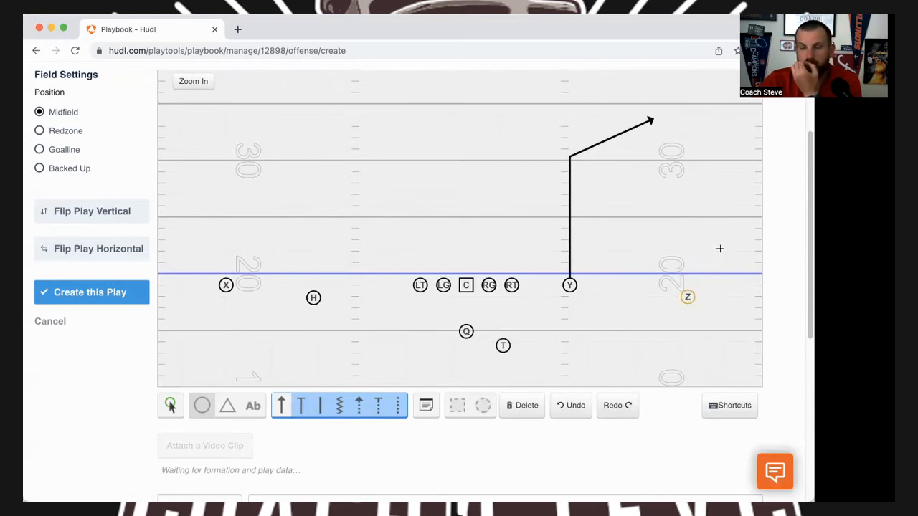
Step: Draw Z a shallow slant crossing under Y toward the middle, undoing the deeper diagonal attempt
drag(687, 296, 476, 229)
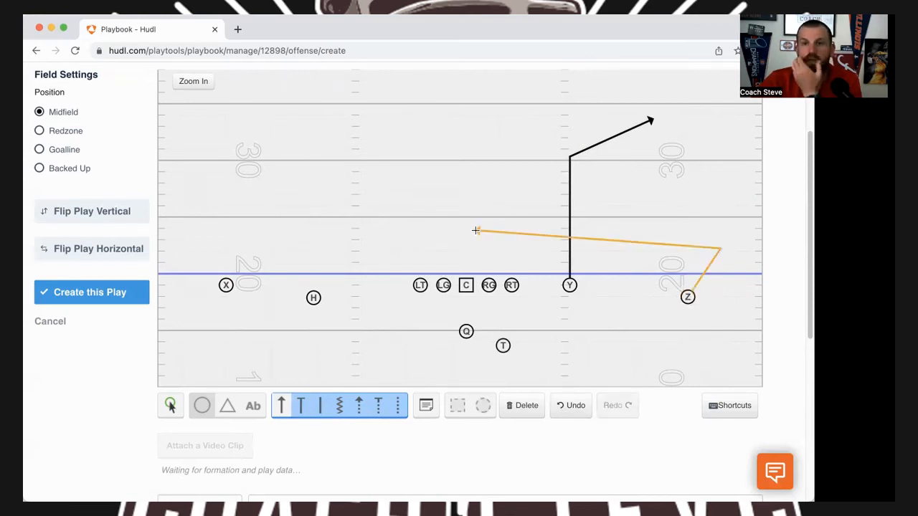
click(570, 404)
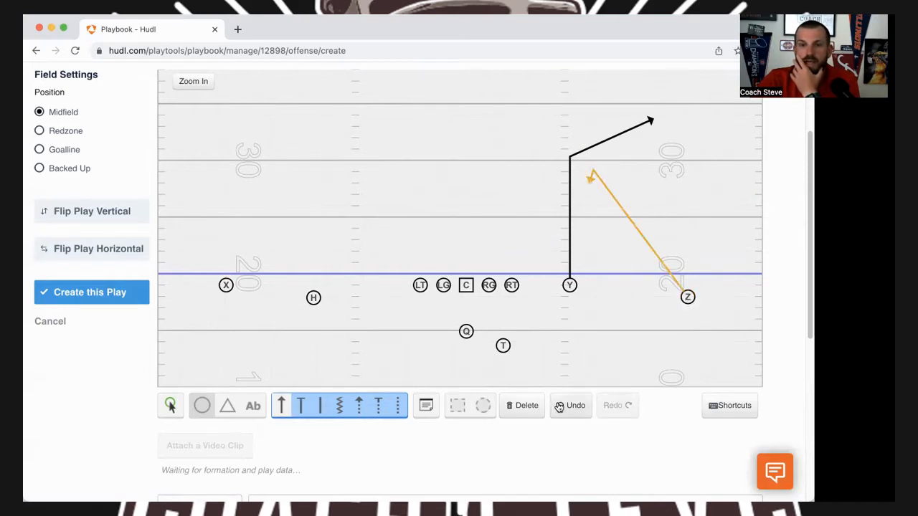
click(575, 404)
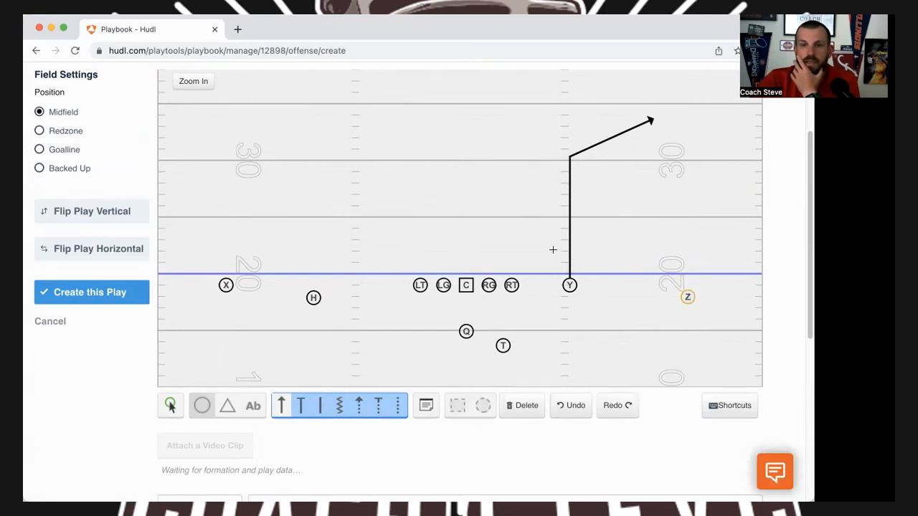
drag(687, 296, 453, 255)
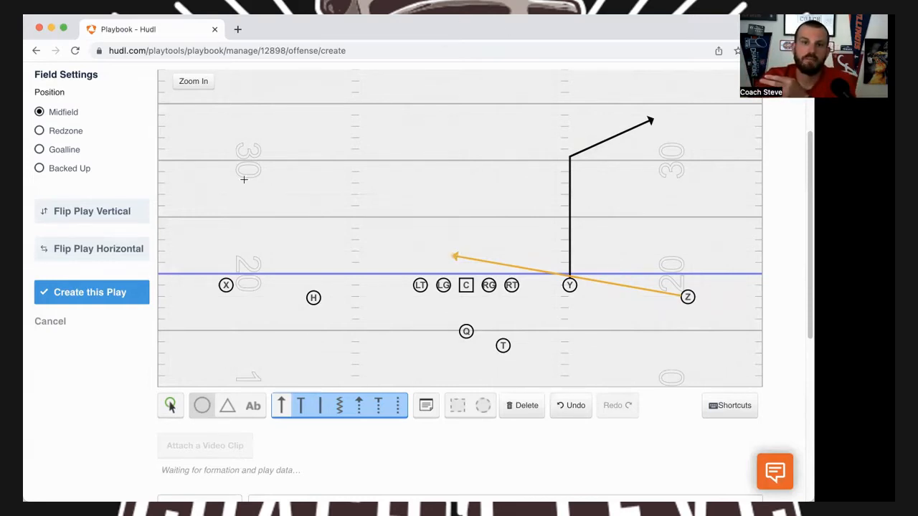
mouse_move(308, 313)
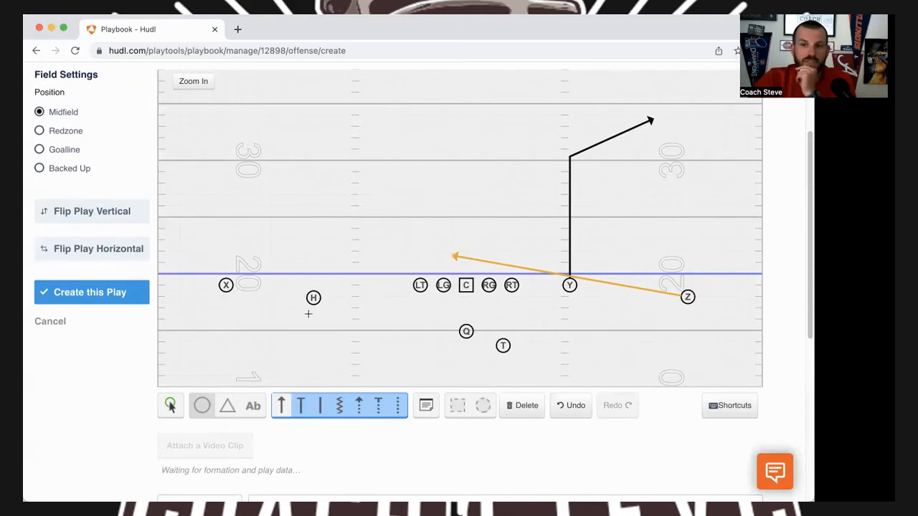
mouse_move(205, 341)
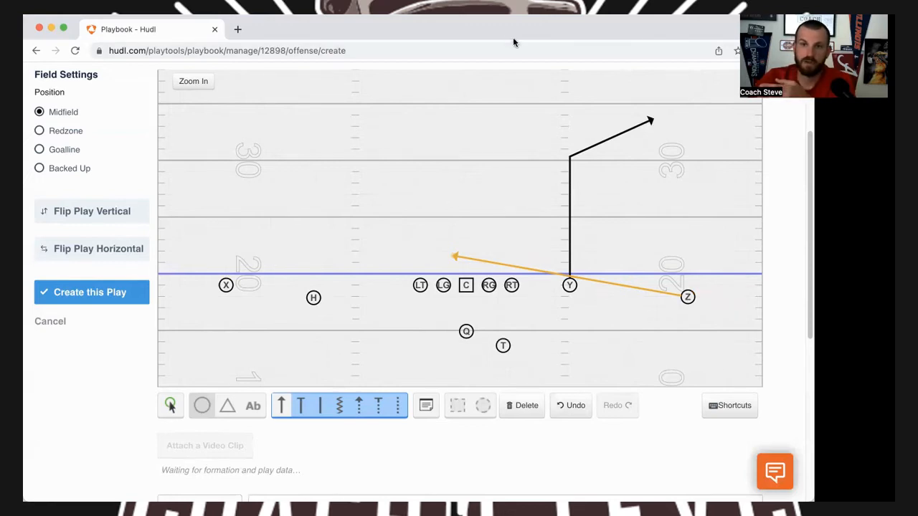
mouse_move(694, 34)
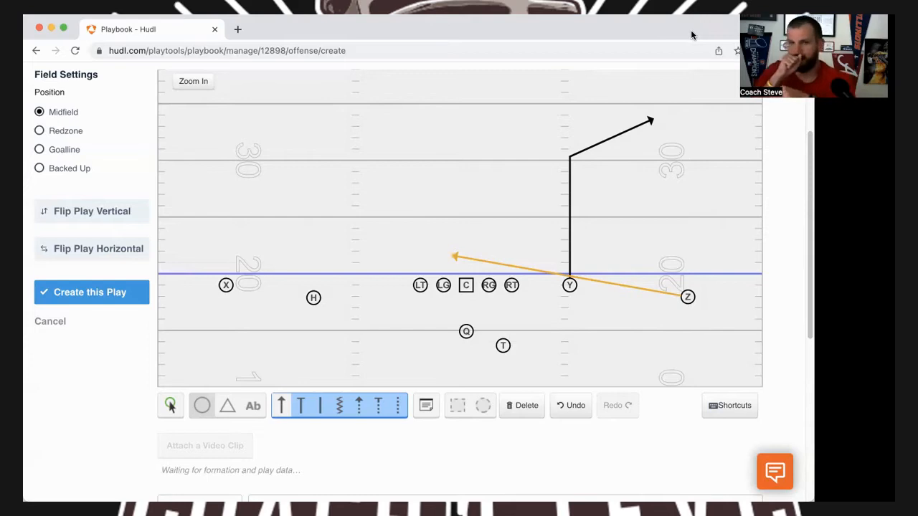
mouse_move(688, 38)
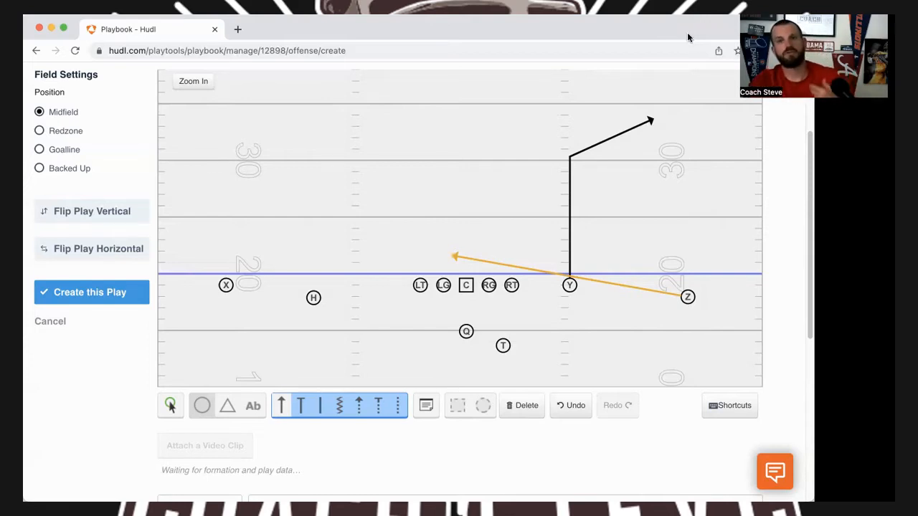
mouse_move(696, 60)
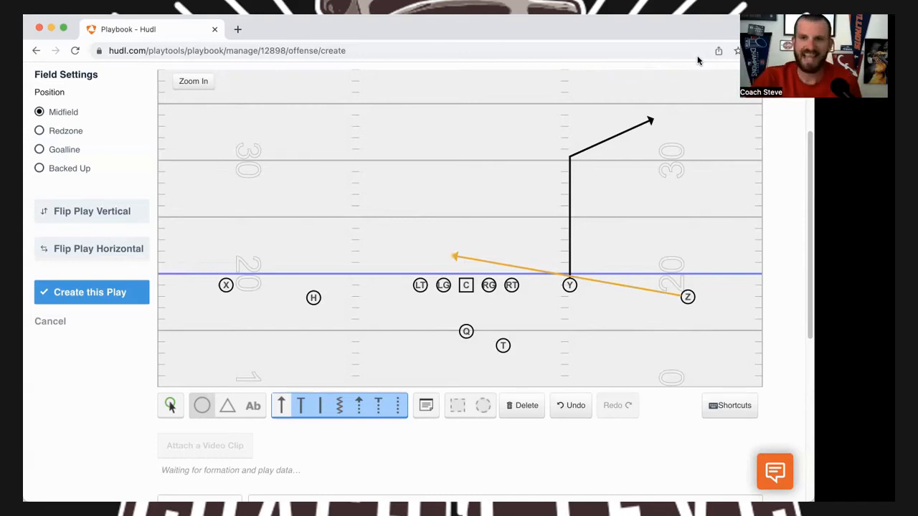
Step: Clear the drawn routes, redraw Y's corner route, and undo Z's inside-breaking attempt
click(570, 405)
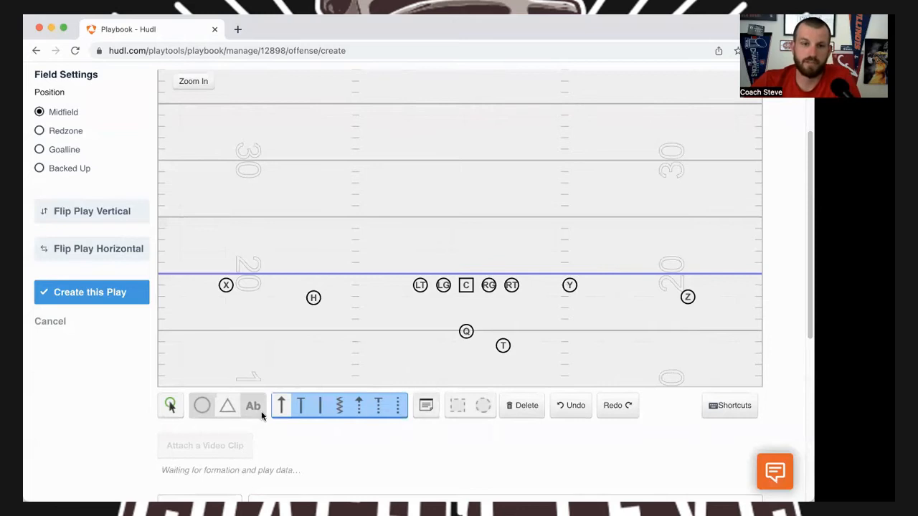
mouse_move(493, 313)
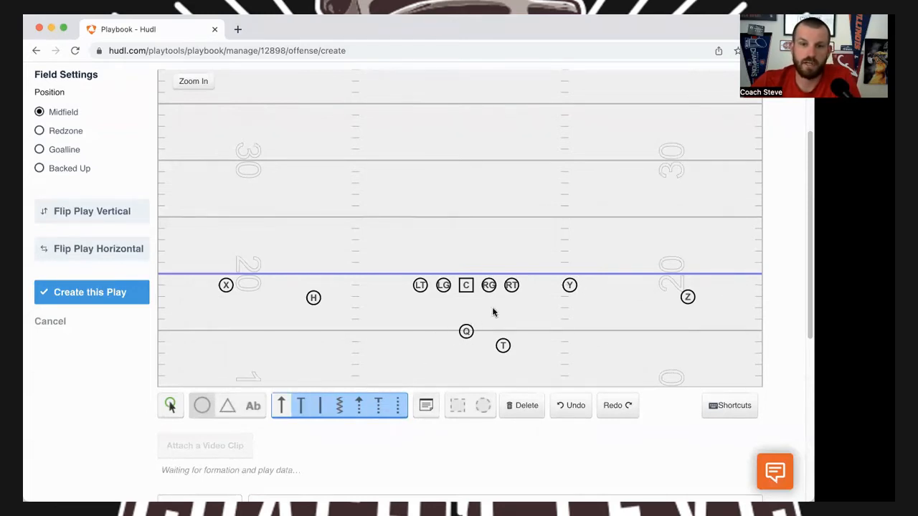
mouse_move(352, 357)
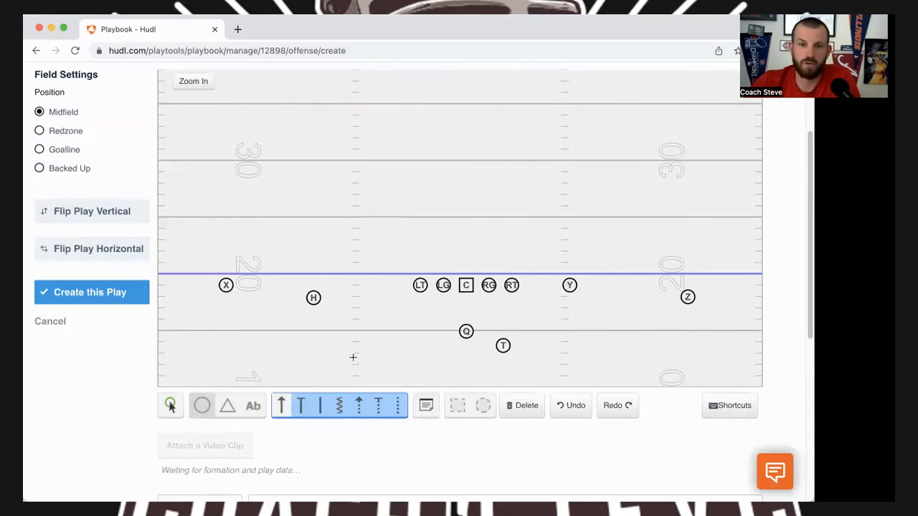
click(569, 285)
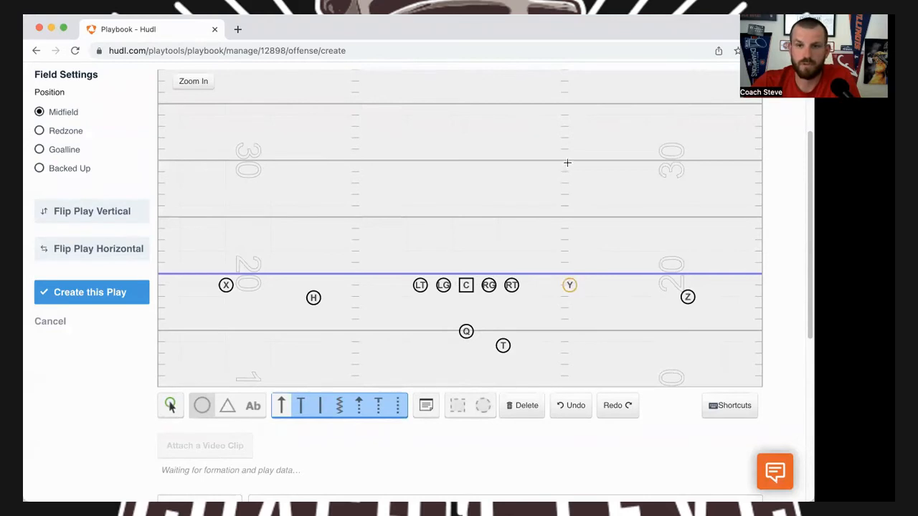
drag(569, 284, 637, 112)
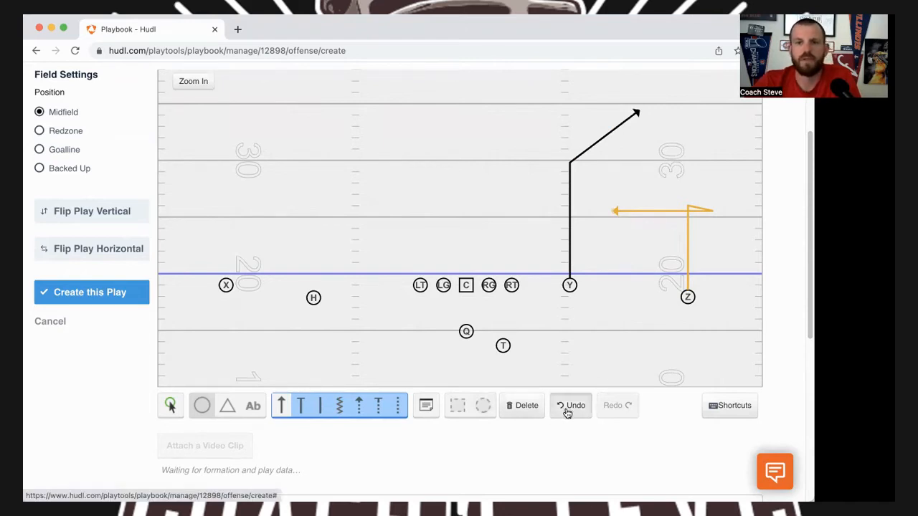
click(570, 404)
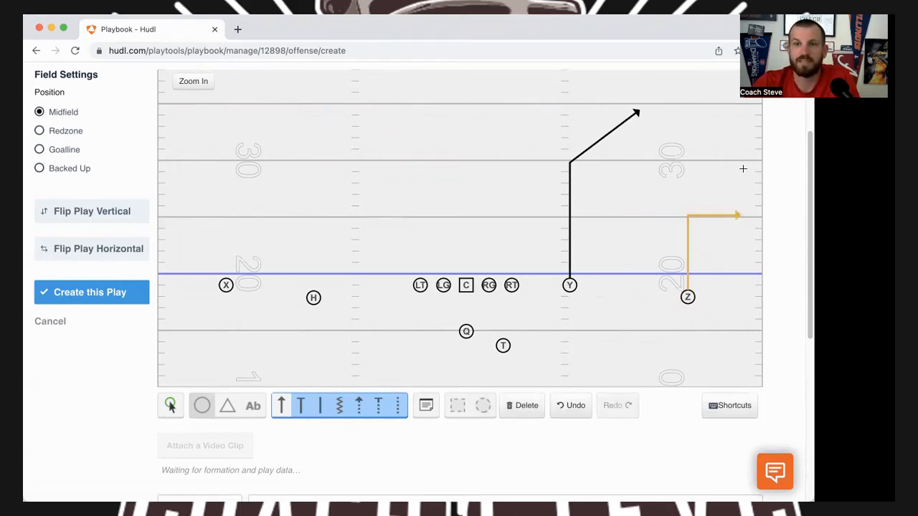
mouse_move(623, 199)
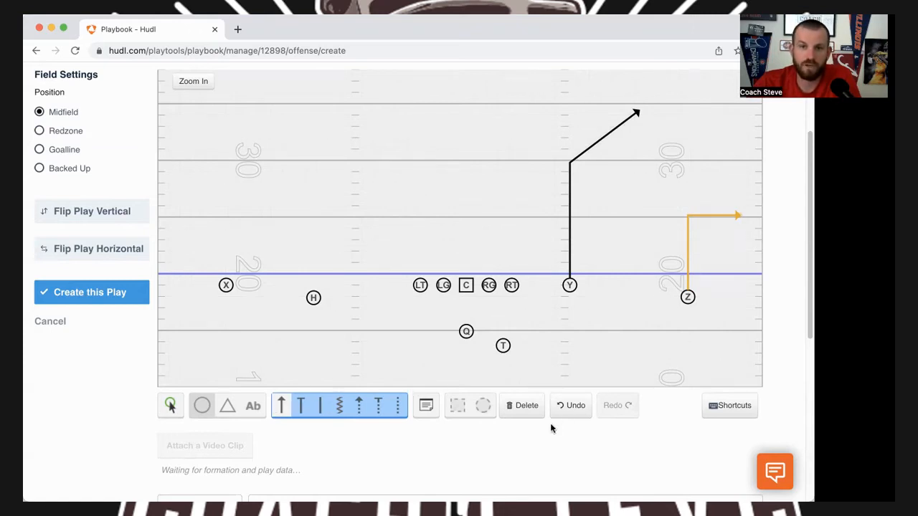
click(571, 404)
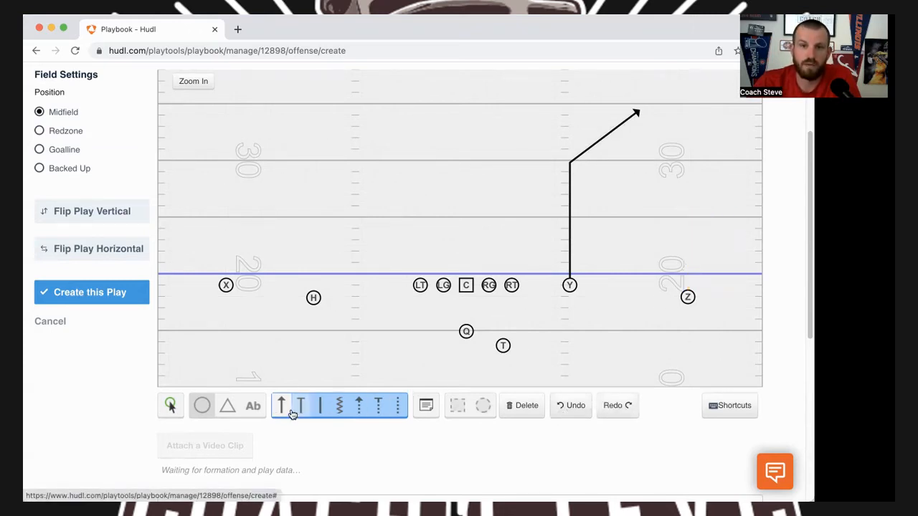
click(687, 297)
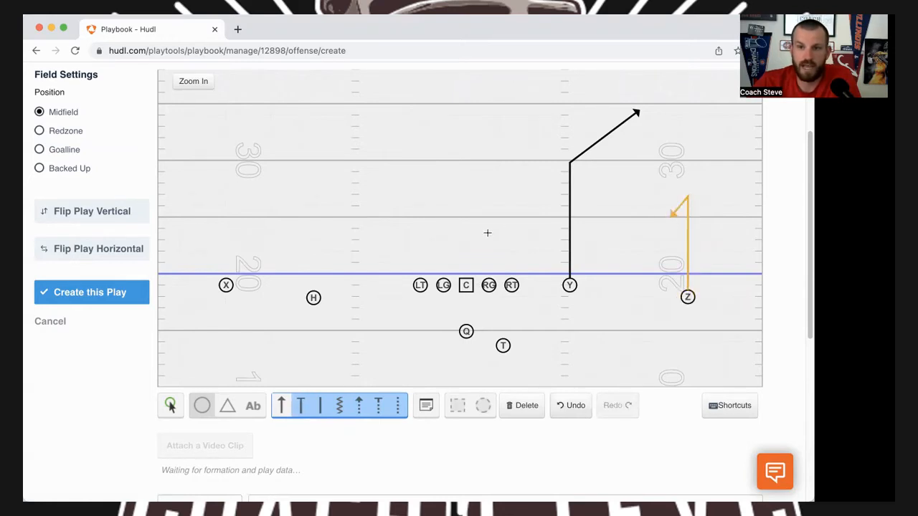
mouse_move(355, 382)
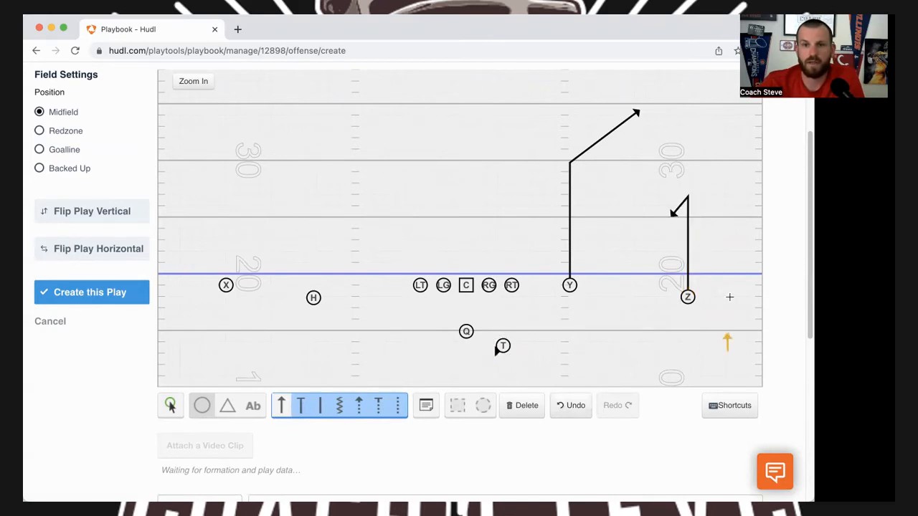
click(570, 405)
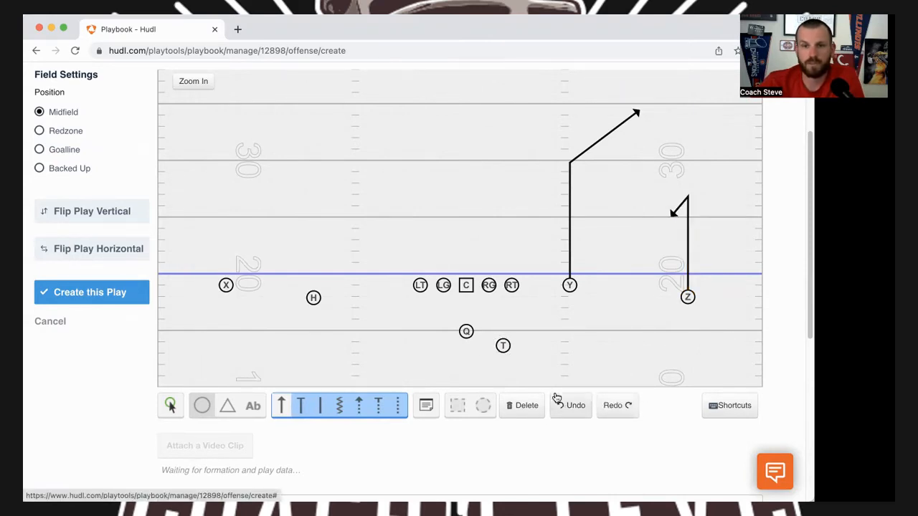
drag(501, 345, 658, 308)
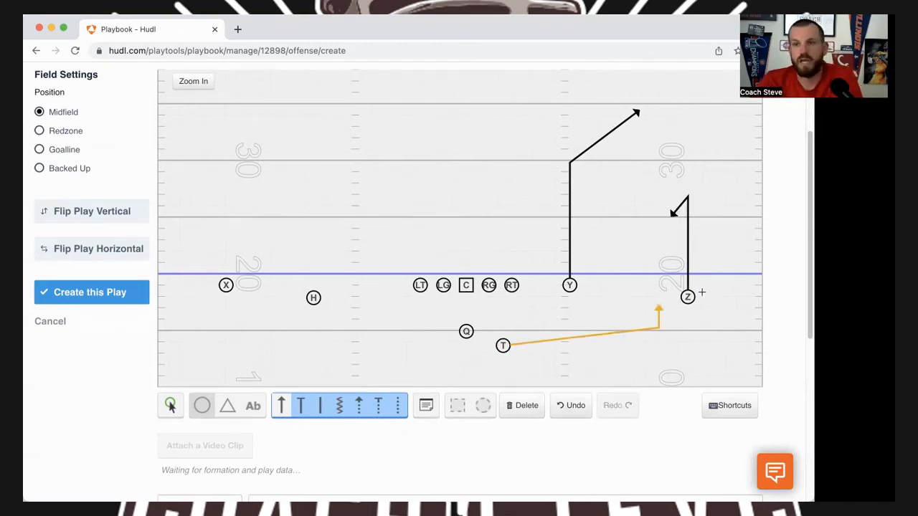
mouse_move(724, 278)
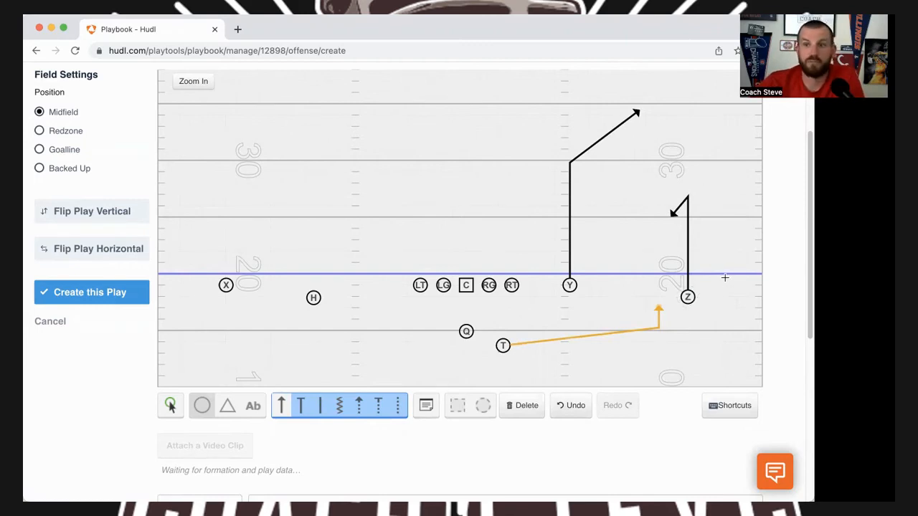
mouse_move(665, 192)
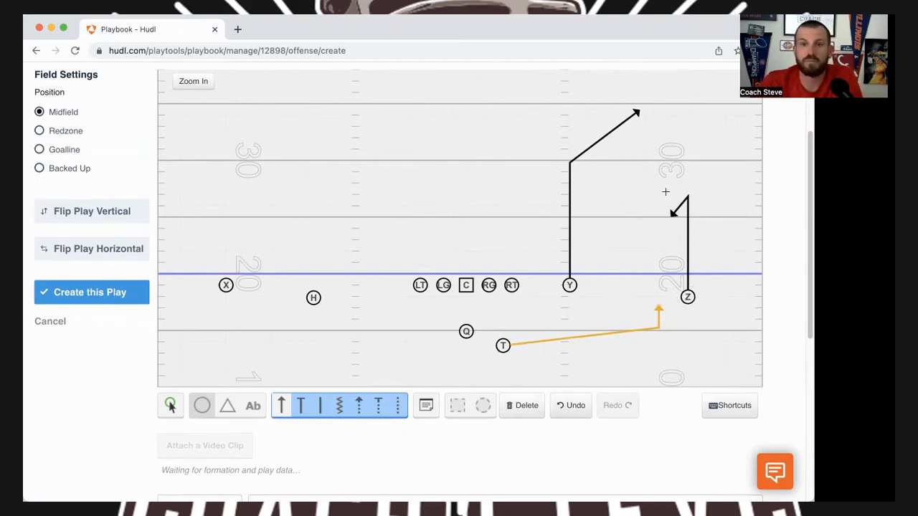
mouse_move(581, 169)
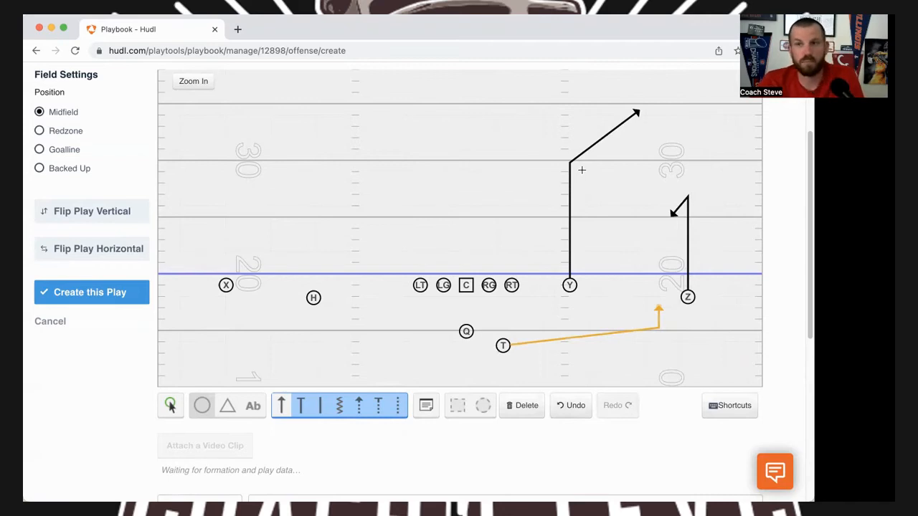
mouse_move(612, 287)
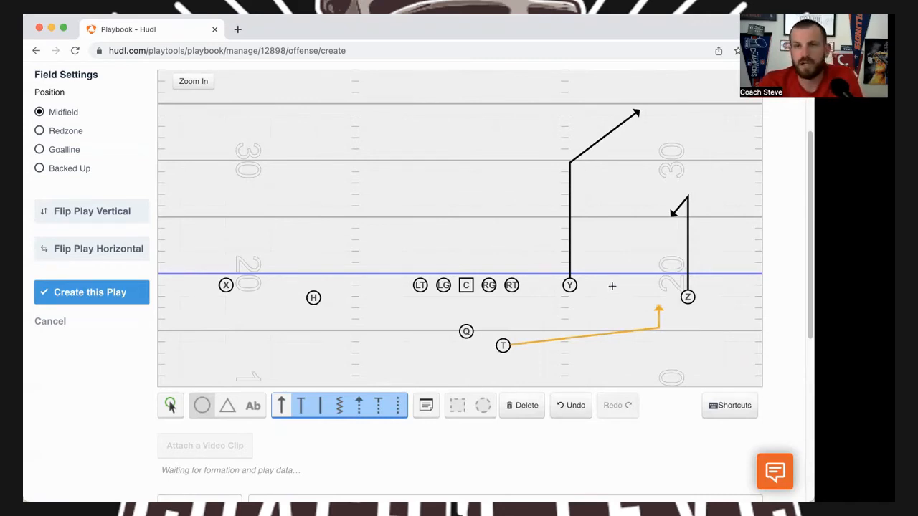
mouse_move(427, 252)
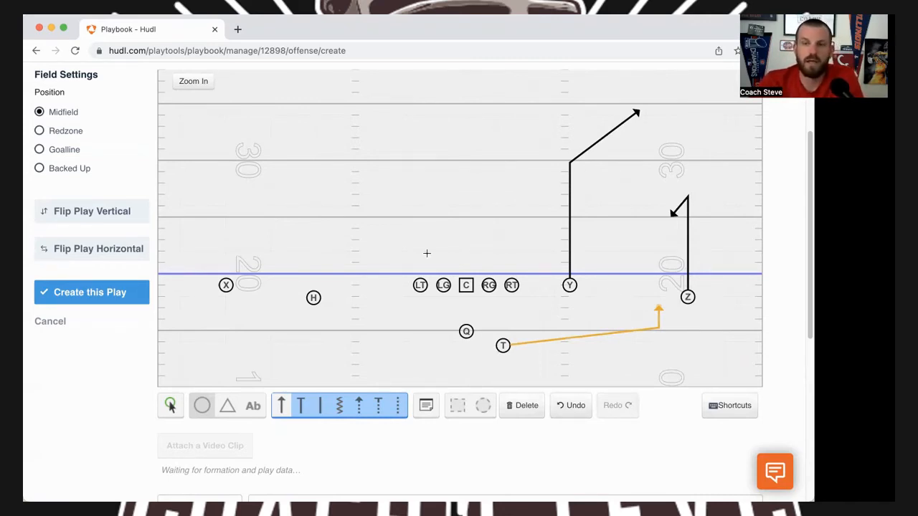
mouse_move(459, 86)
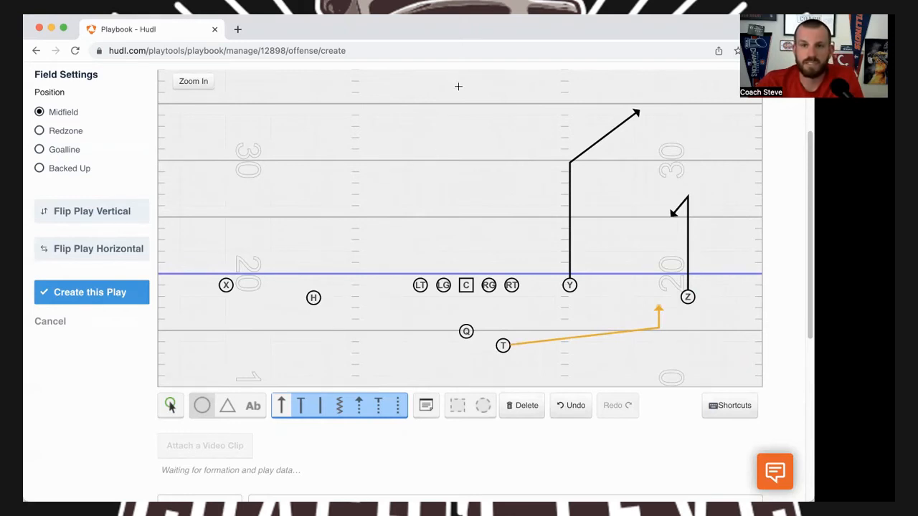
mouse_move(685, 71)
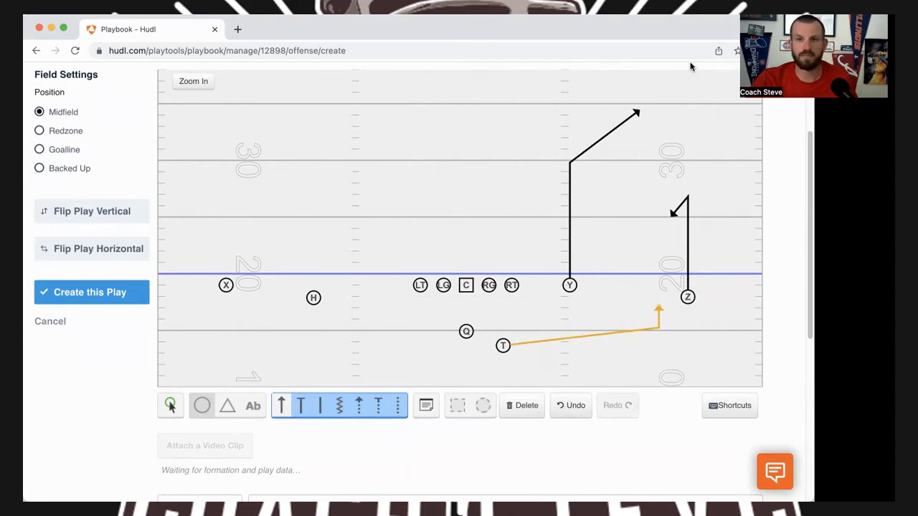
Step: Clear the old routes and choose the route tool with arrowhead ends for the new pro-set play
click(571, 404)
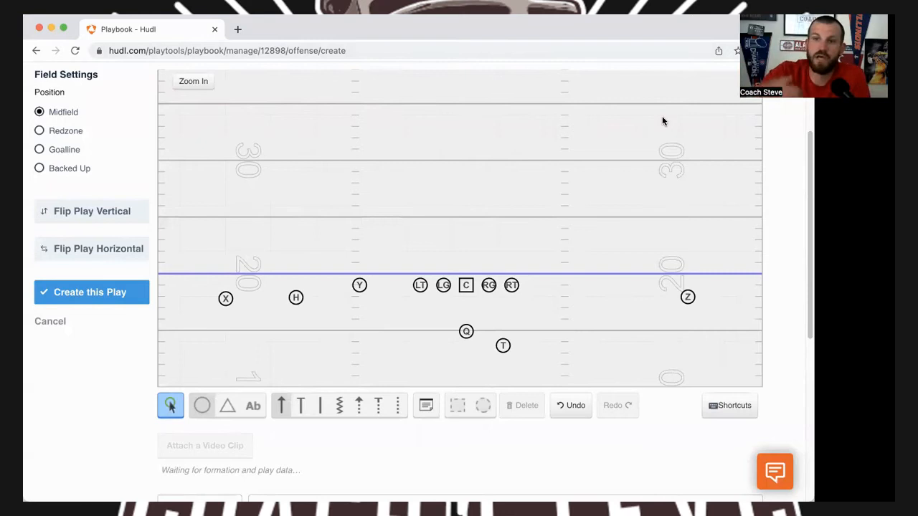
mouse_move(72, 409)
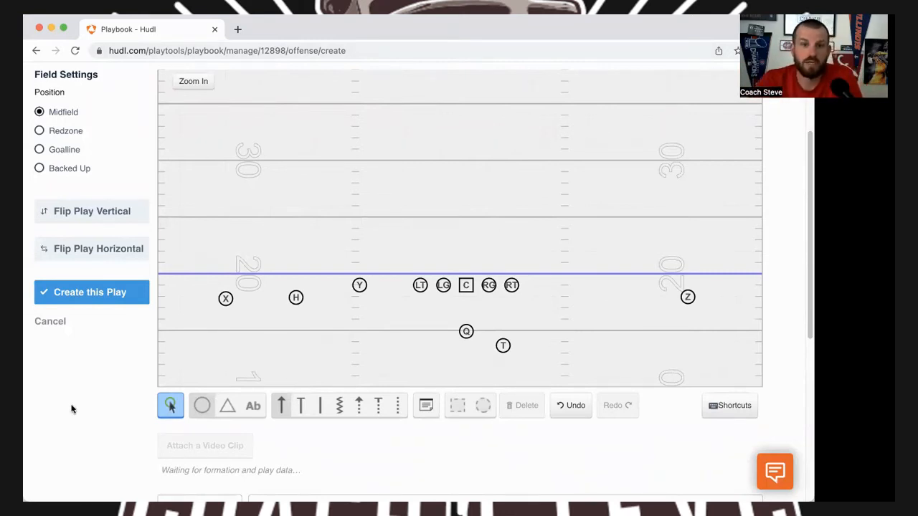
click(281, 404)
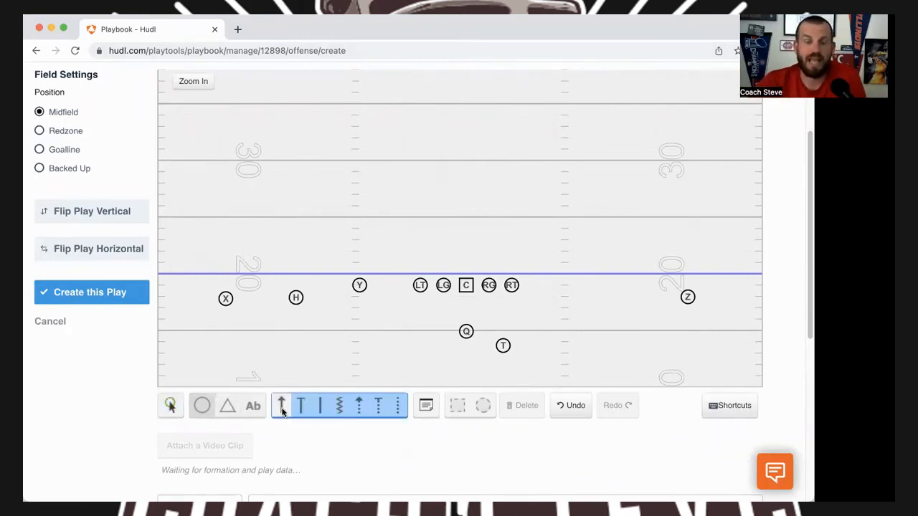
click(225, 299)
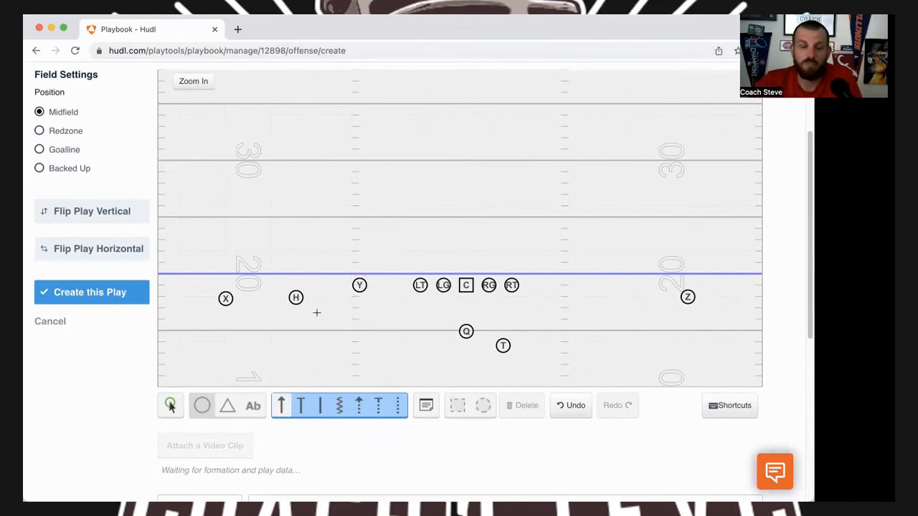
mouse_move(276, 342)
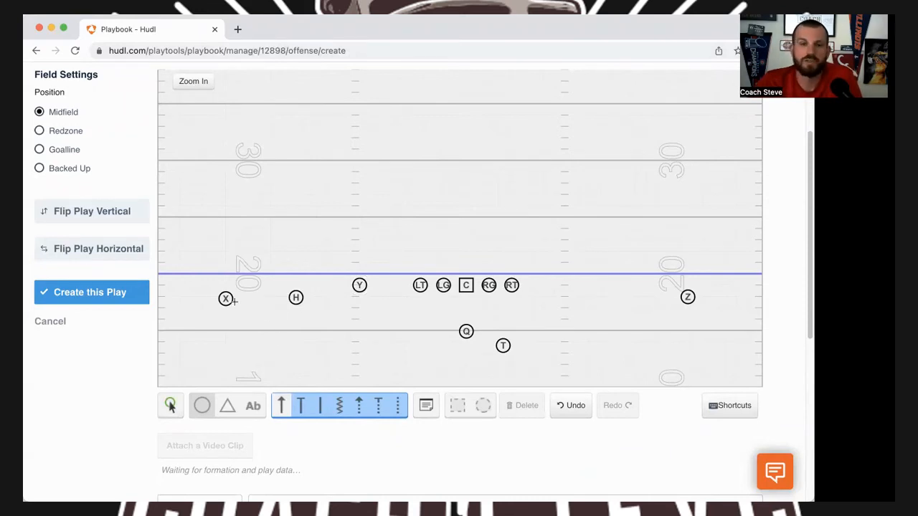
Step: Draw a hitch route for X and a straight vertical route for Y
click(225, 300)
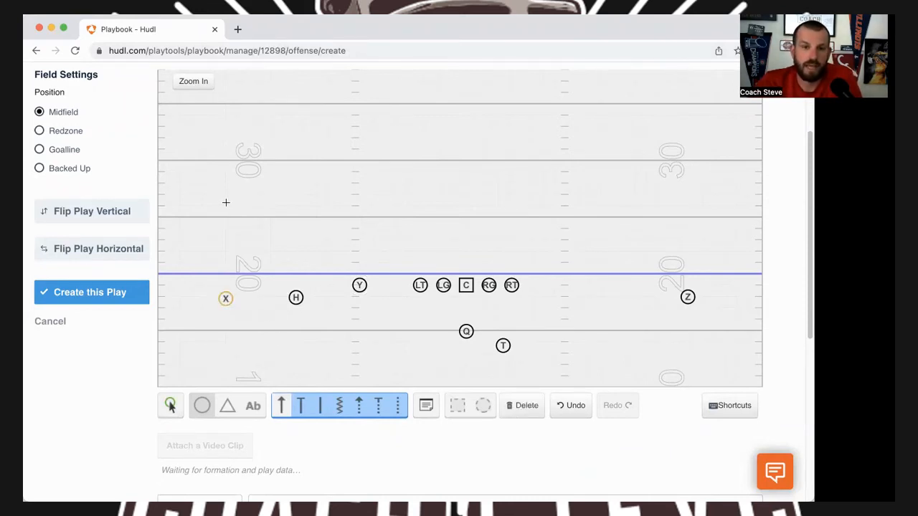
drag(227, 297, 228, 204)
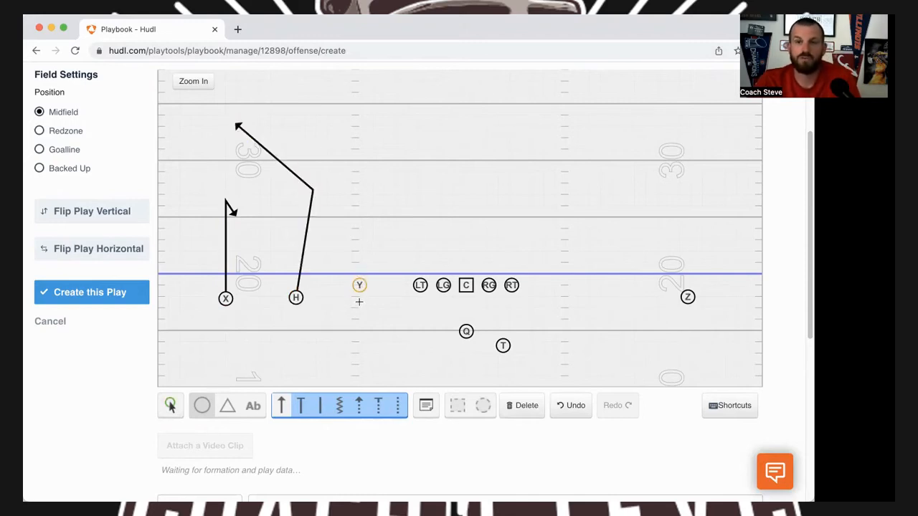
mouse_move(396, 132)
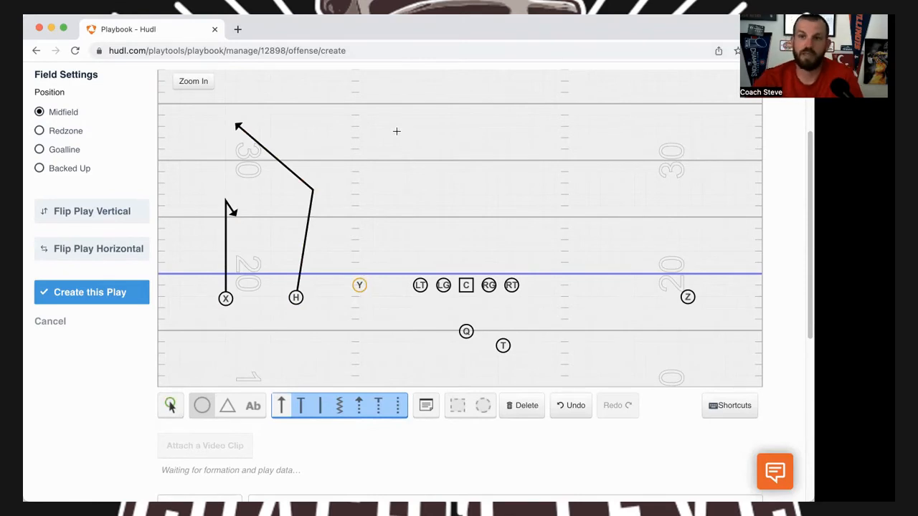
drag(359, 284, 358, 120)
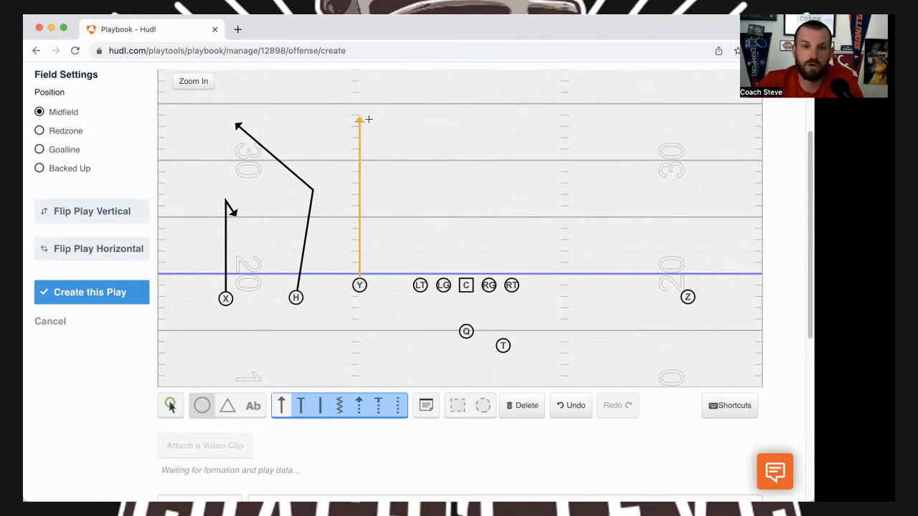
mouse_move(436, 170)
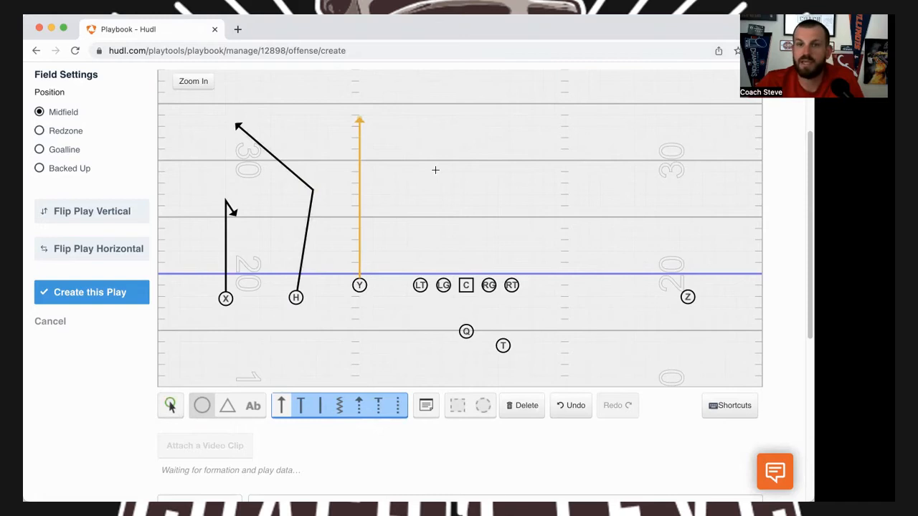
mouse_move(230, 318)
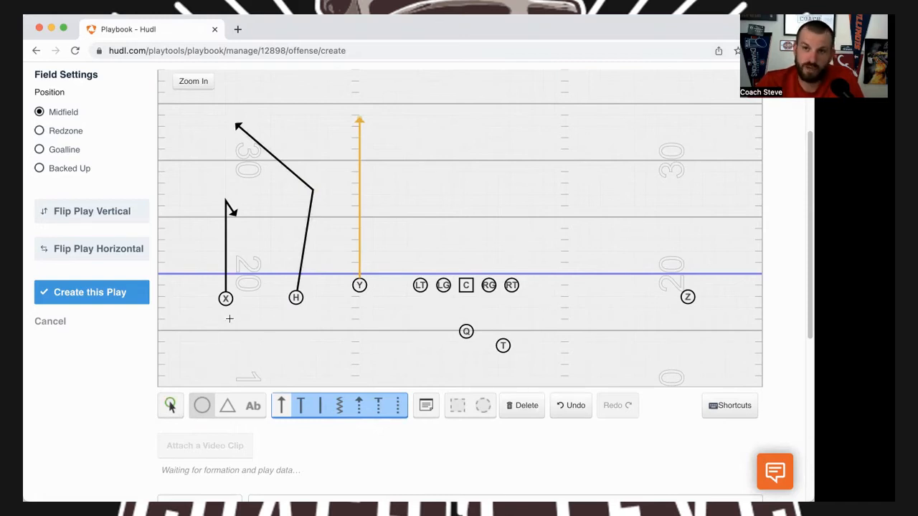
mouse_move(507, 126)
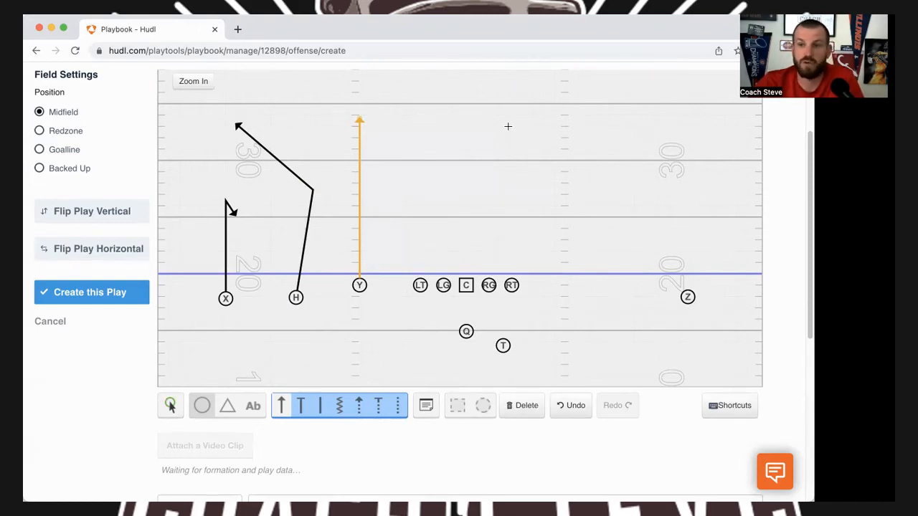
mouse_move(367, 252)
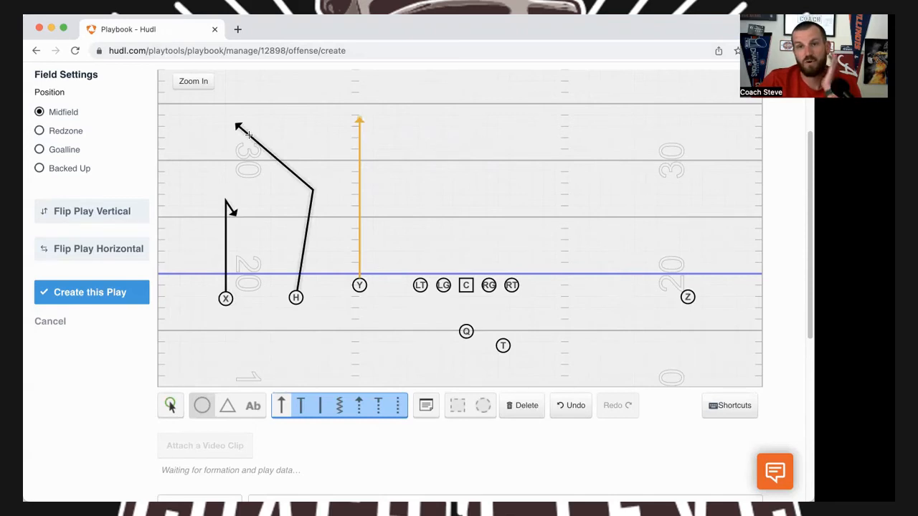
mouse_move(272, 124)
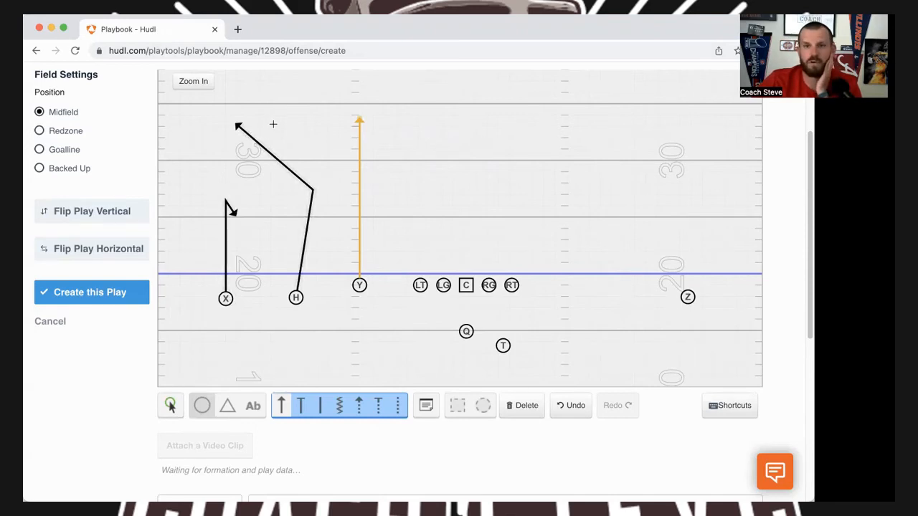
mouse_move(327, 238)
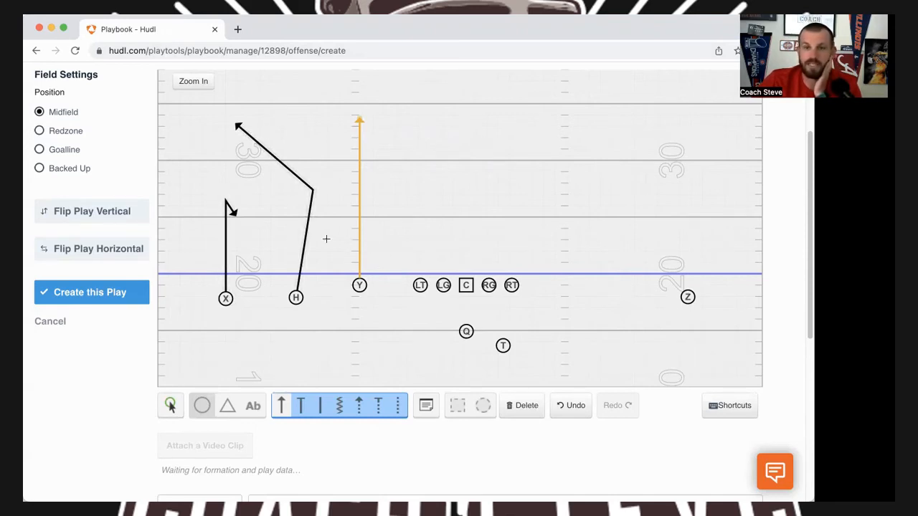
mouse_move(399, 246)
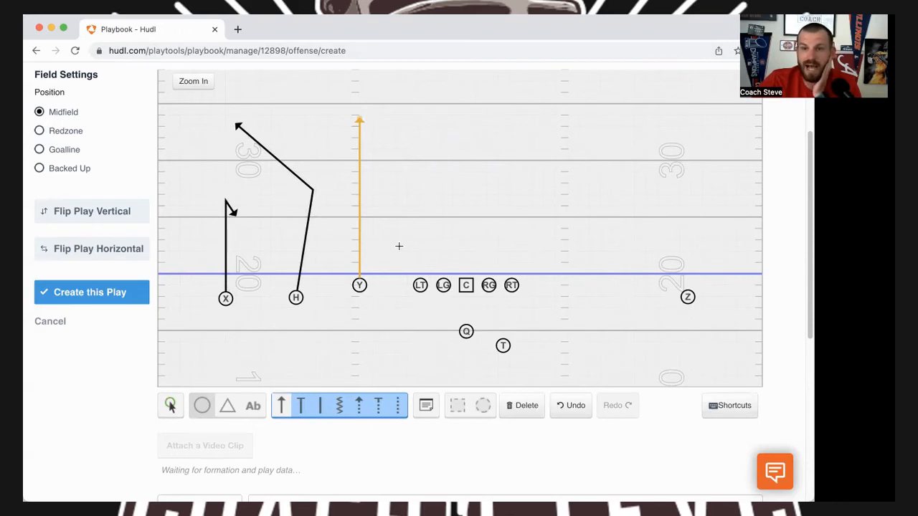
mouse_move(341, 138)
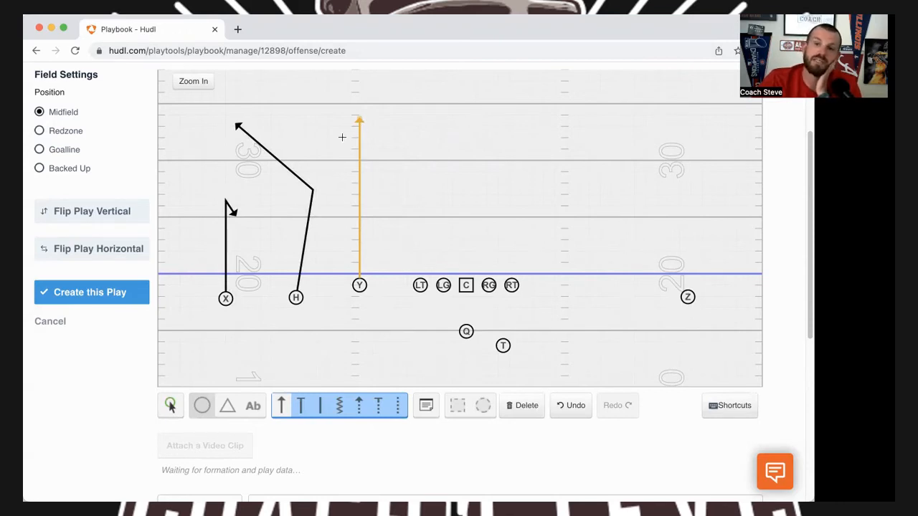
mouse_move(349, 150)
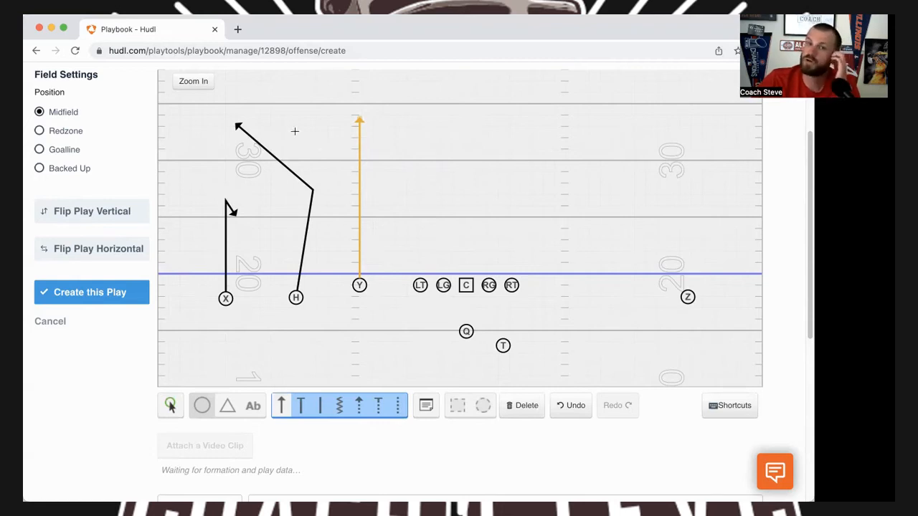
mouse_move(562, 228)
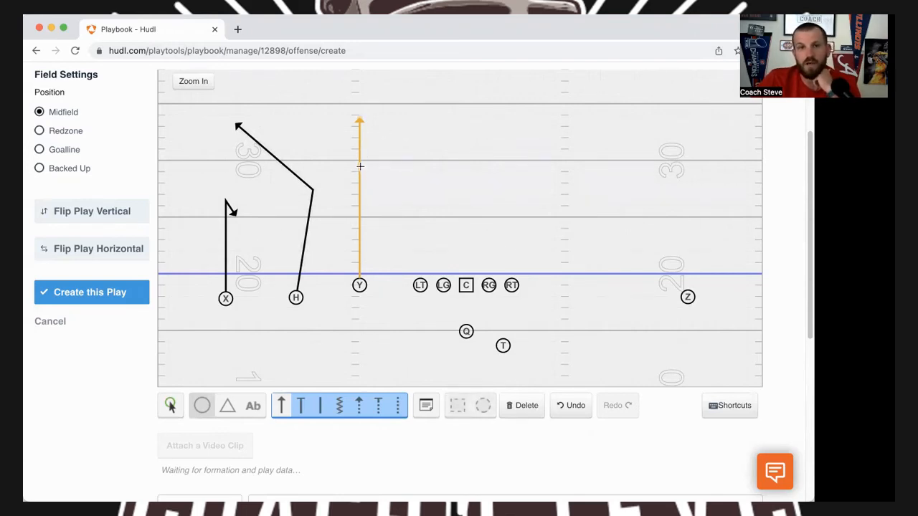
mouse_move(306, 169)
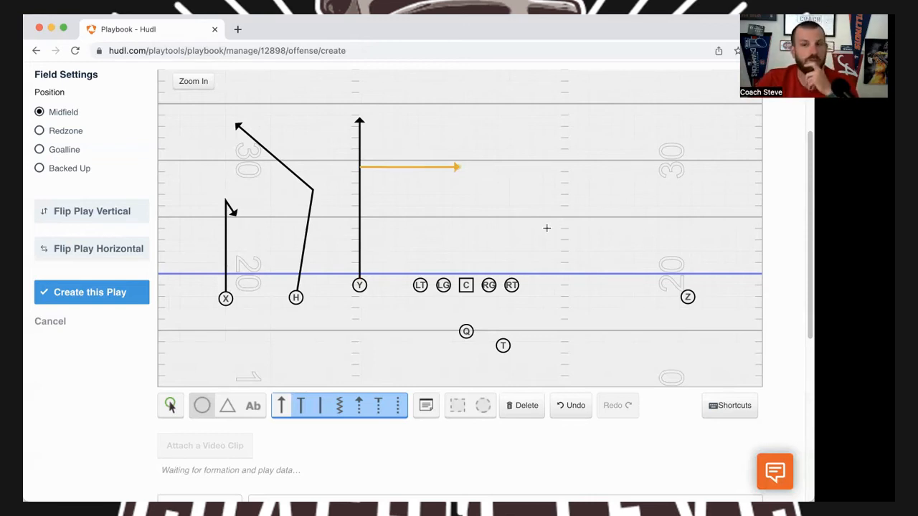
mouse_move(453, 179)
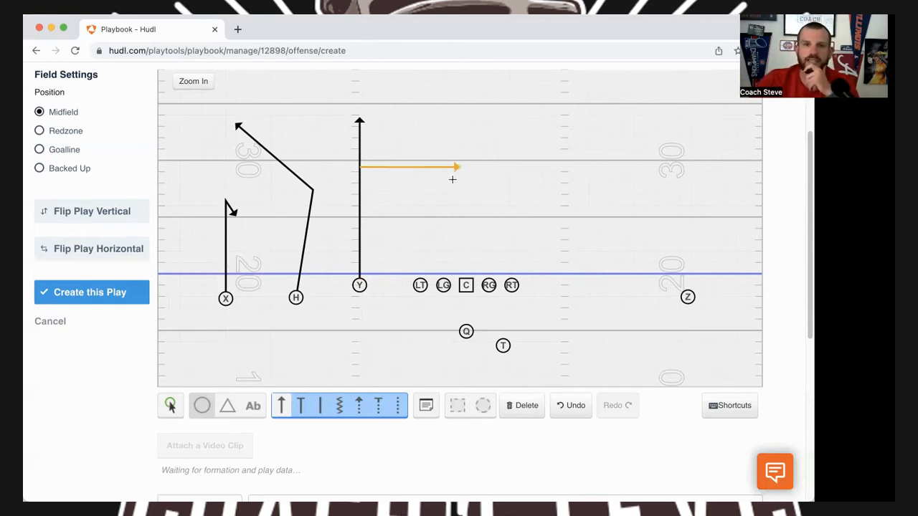
Step: Extend Y's vertical stem to begin the branch breaking right and down
drag(453, 169, 450, 179)
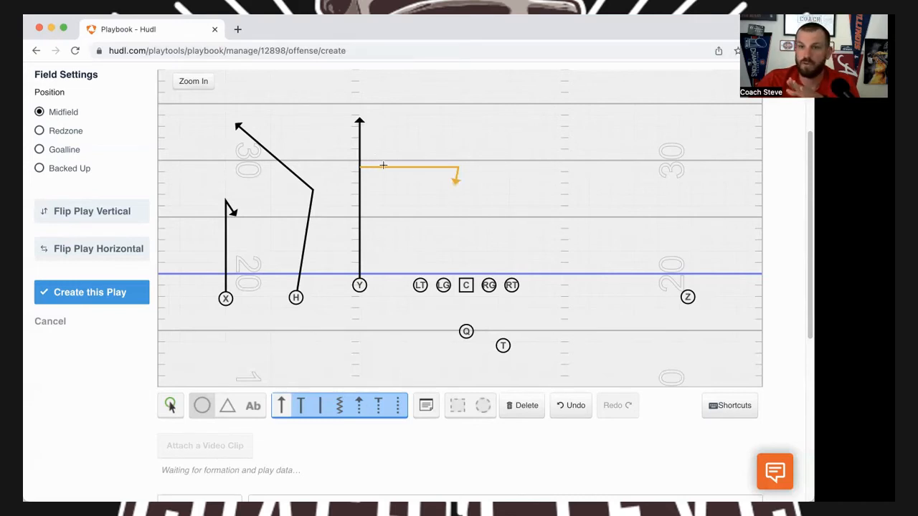
mouse_move(390, 169)
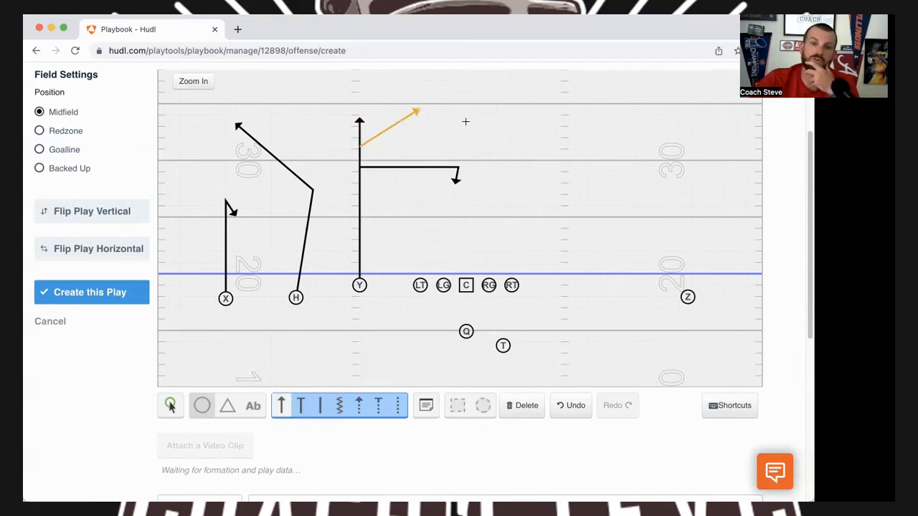
mouse_move(369, 121)
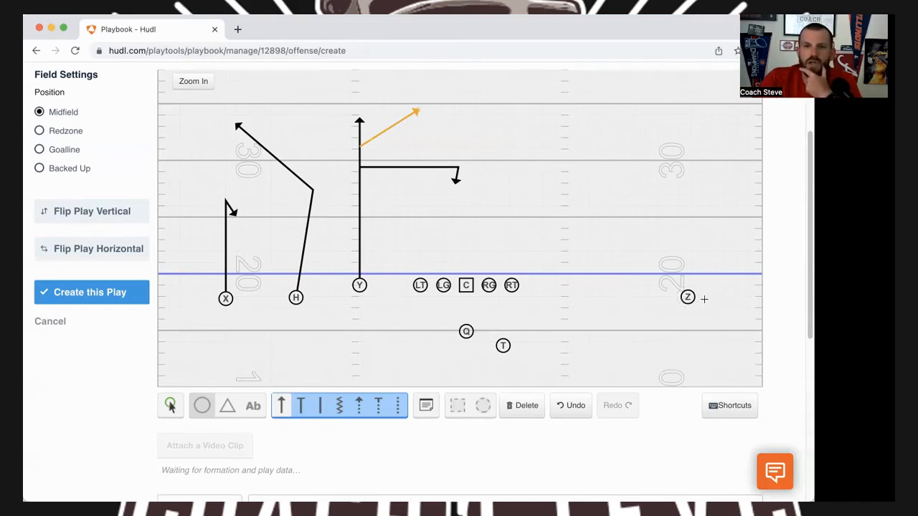
Step: Rearrange the players into the new formation with Y tight beside the right tackle
drag(687, 295, 676, 127)
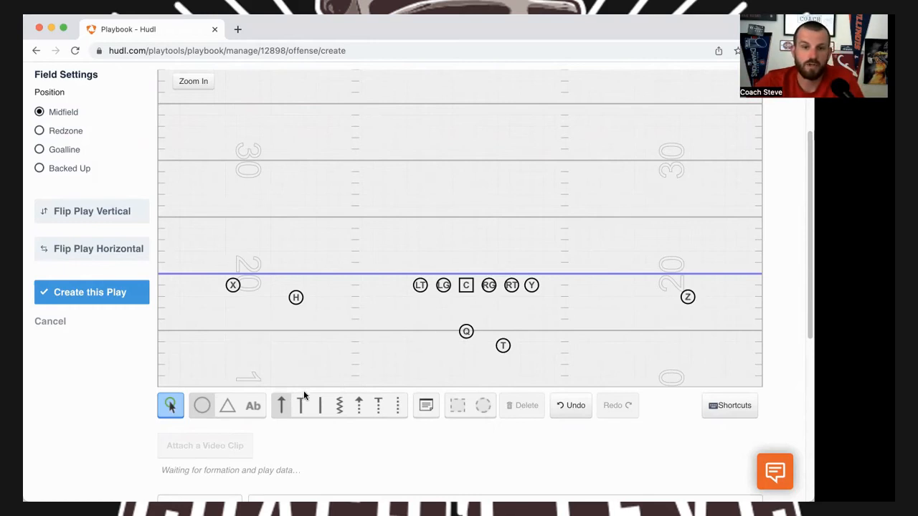
Step: Give Z a comeback route upfield that hooks back down inside
click(687, 297)
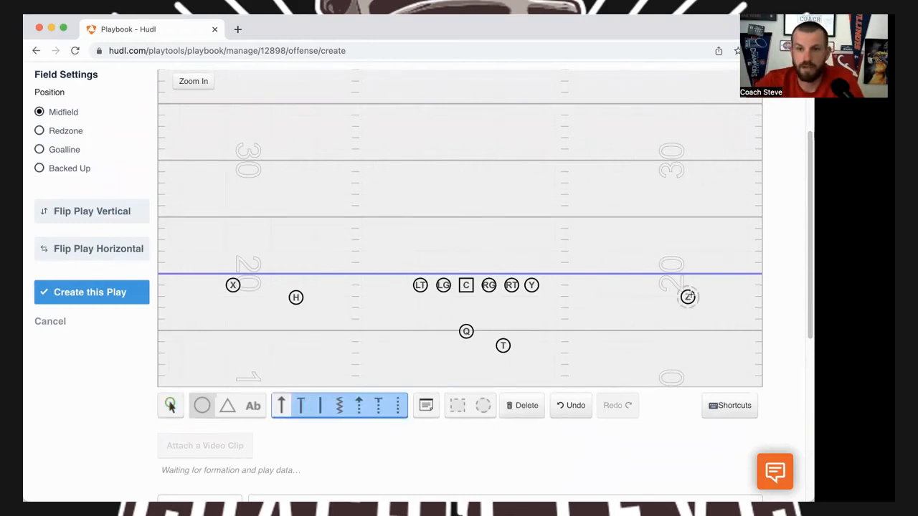
drag(687, 297, 687, 203)
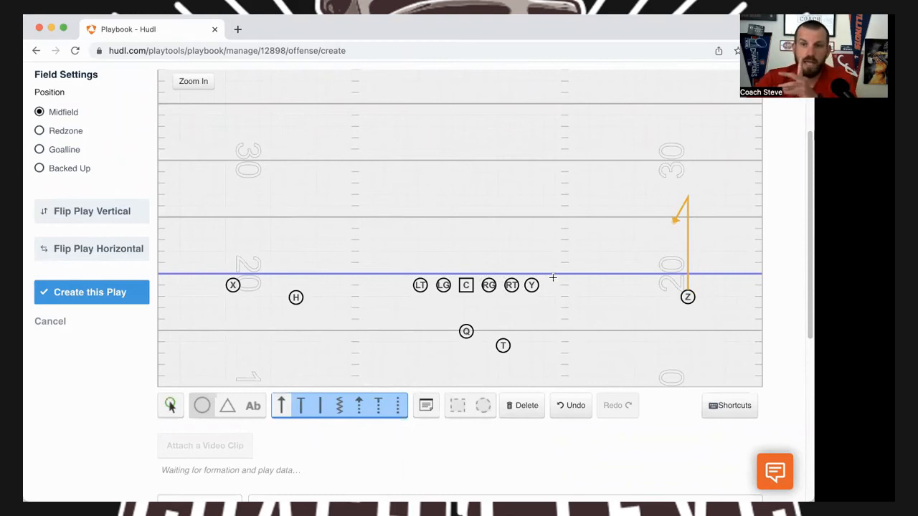
mouse_move(523, 275)
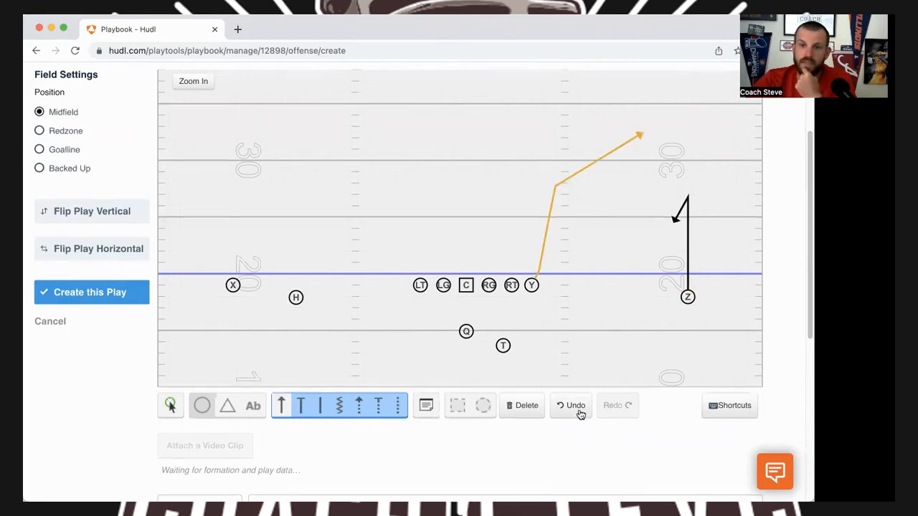
Step: Redo Y's route twice and settle on a deep route angled toward the right corner
click(574, 404)
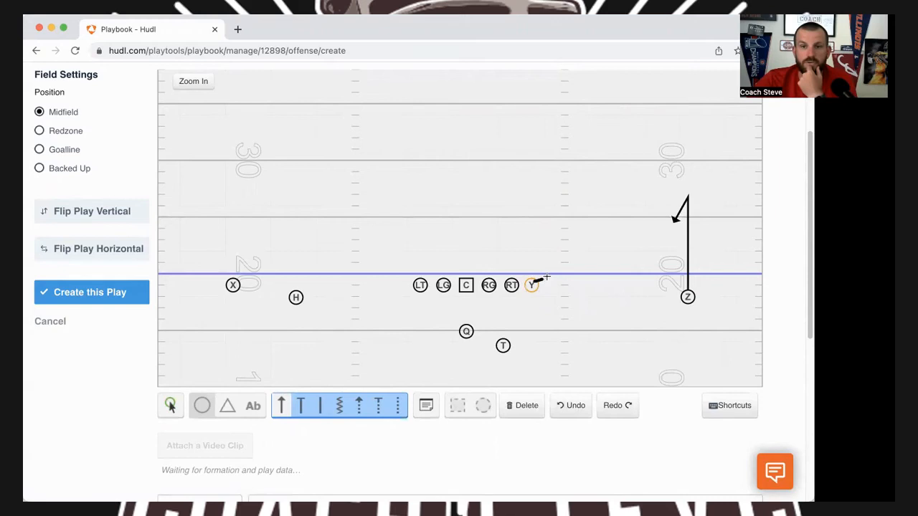
drag(531, 285, 562, 190)
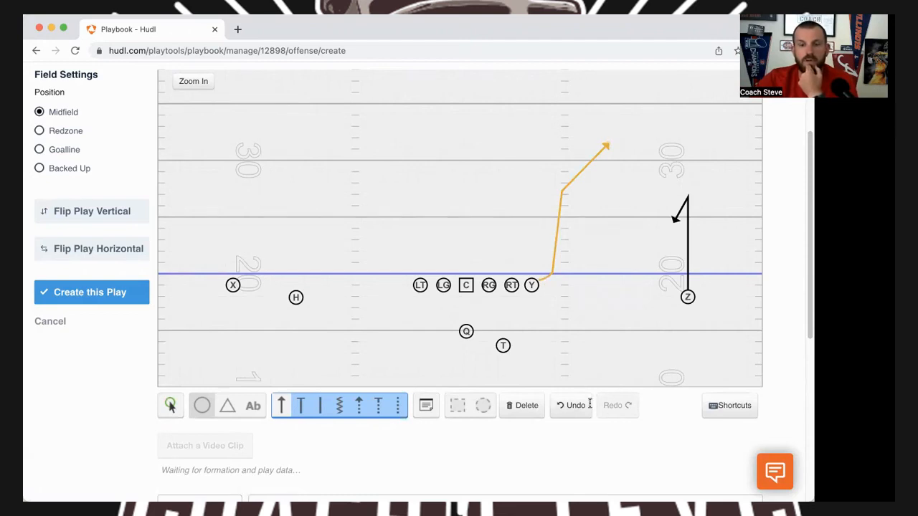
click(573, 404)
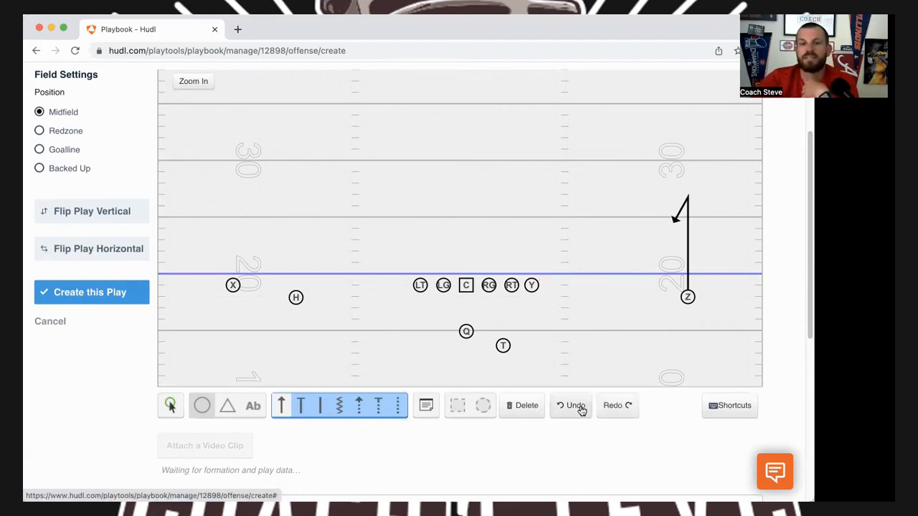
mouse_move(442, 430)
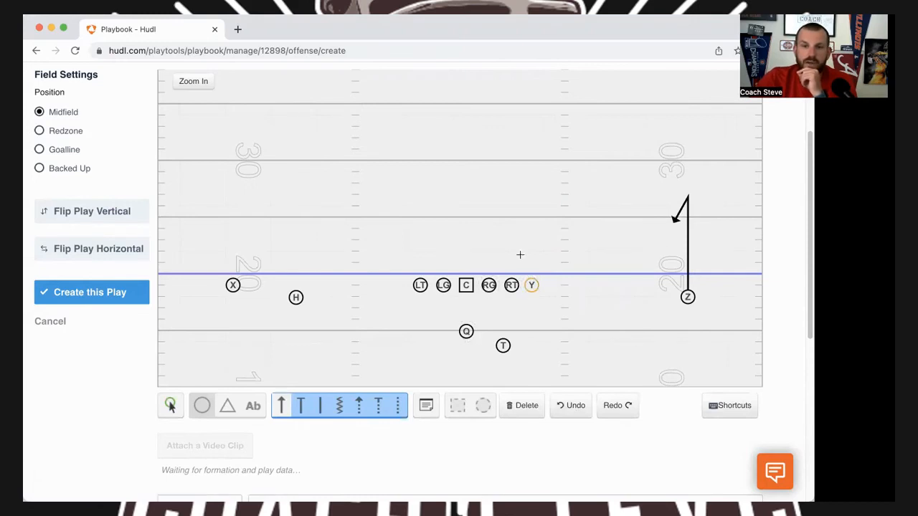
drag(531, 284, 636, 135)
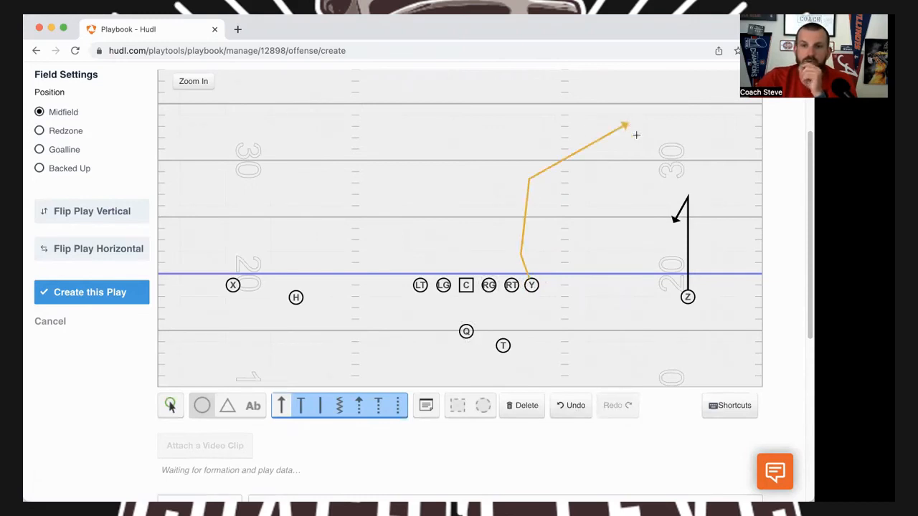
mouse_move(651, 253)
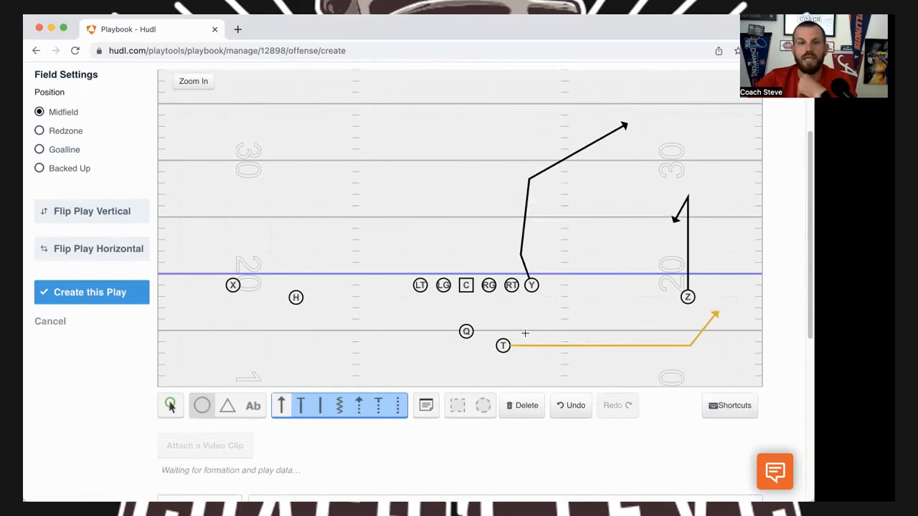
mouse_move(422, 246)
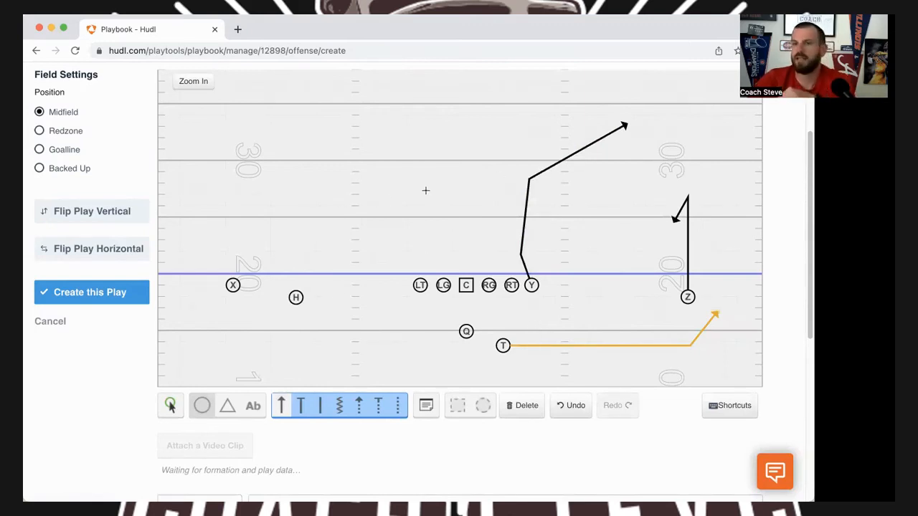
Step: Draw H's route upfield then breaking across to the right, undoing the misdrawn first attempt
click(295, 296)
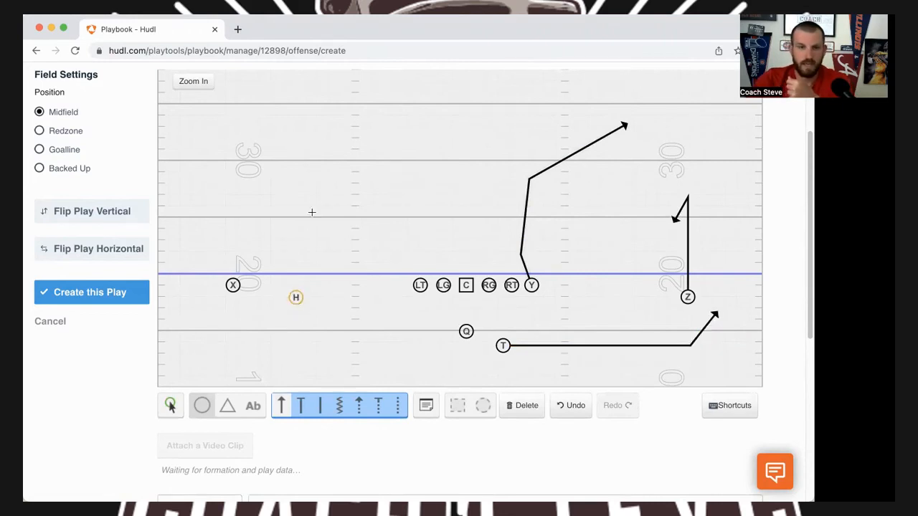
drag(296, 297, 405, 135)
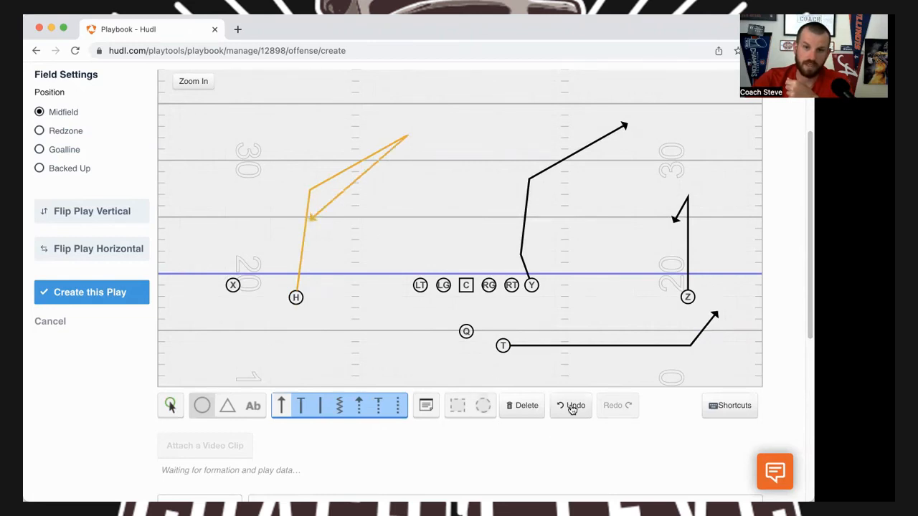
click(570, 405)
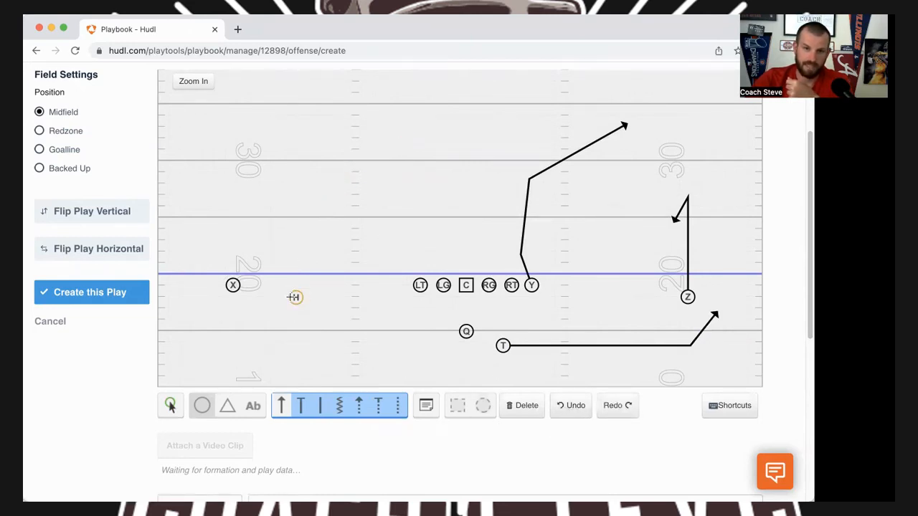
drag(296, 296, 437, 199)
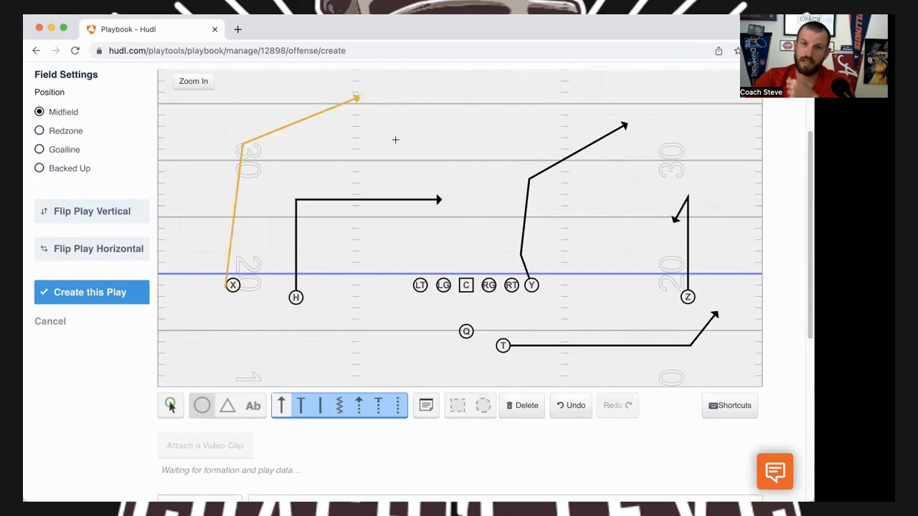
mouse_move(577, 206)
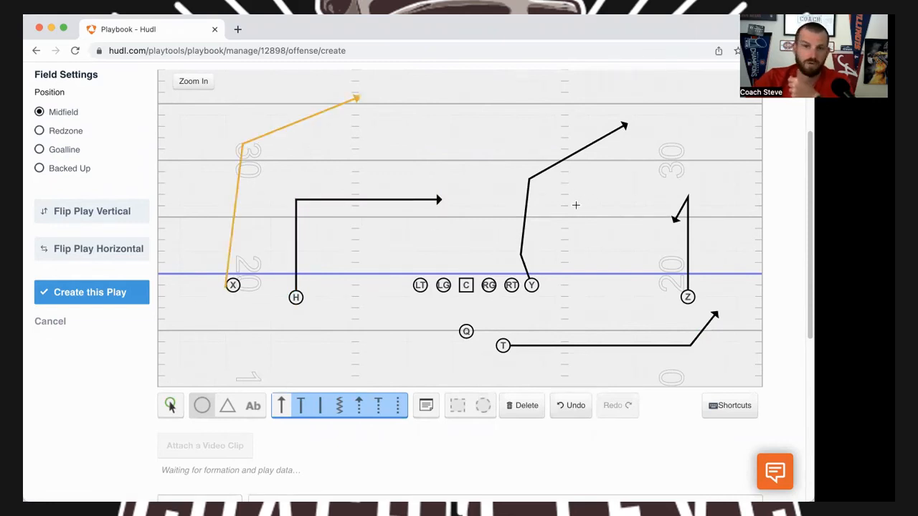
mouse_move(410, 123)
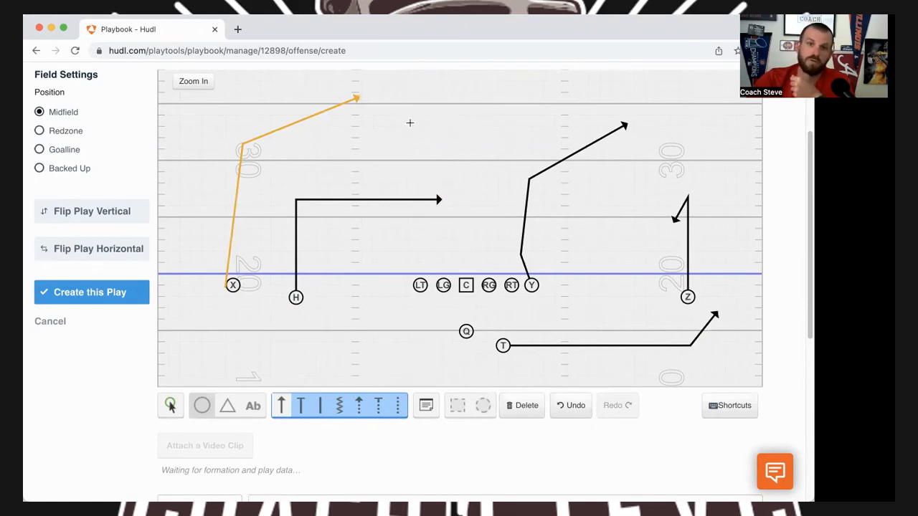
mouse_move(467, 149)
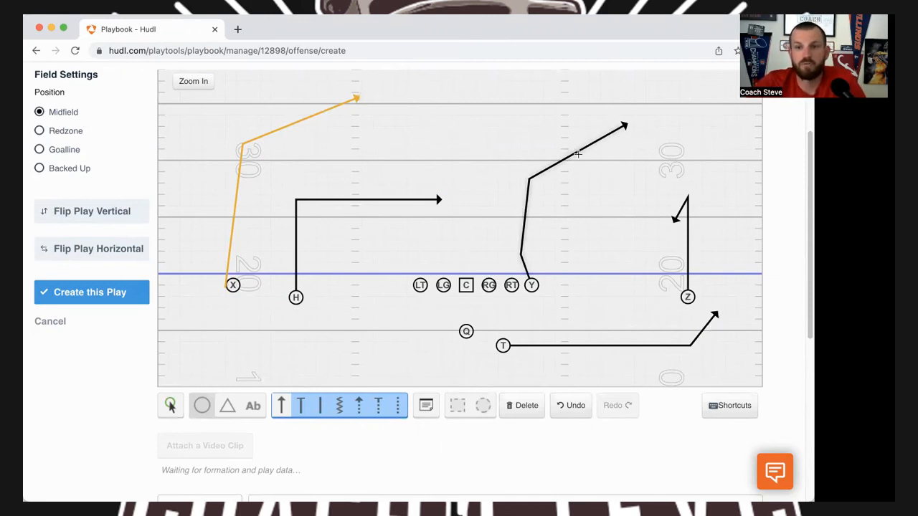
mouse_move(608, 158)
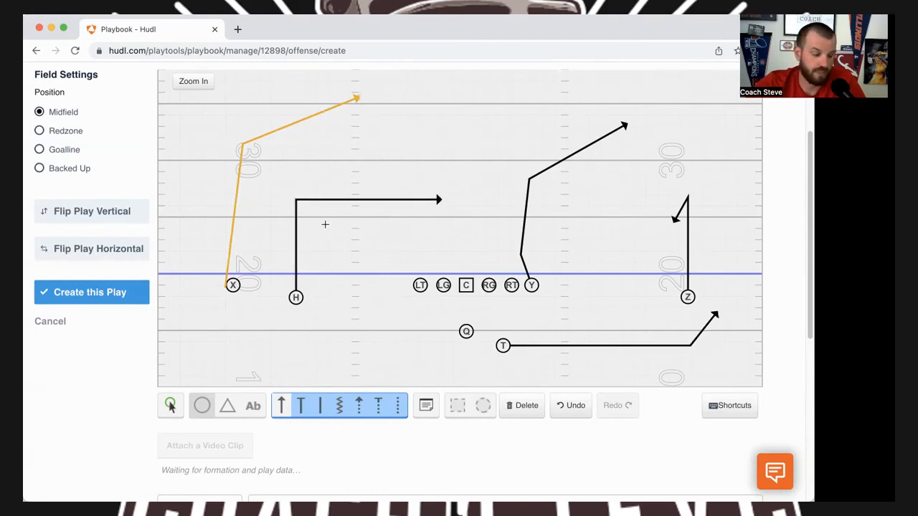
mouse_move(588, 232)
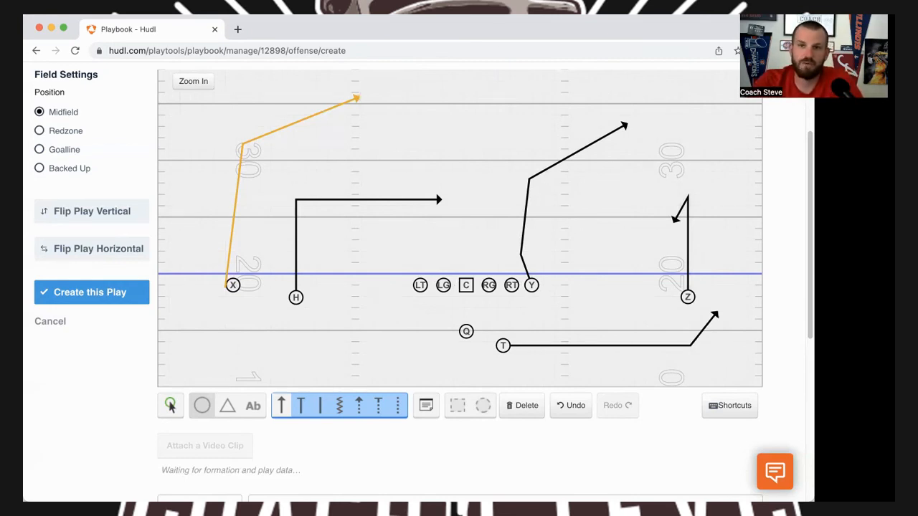
mouse_move(696, 35)
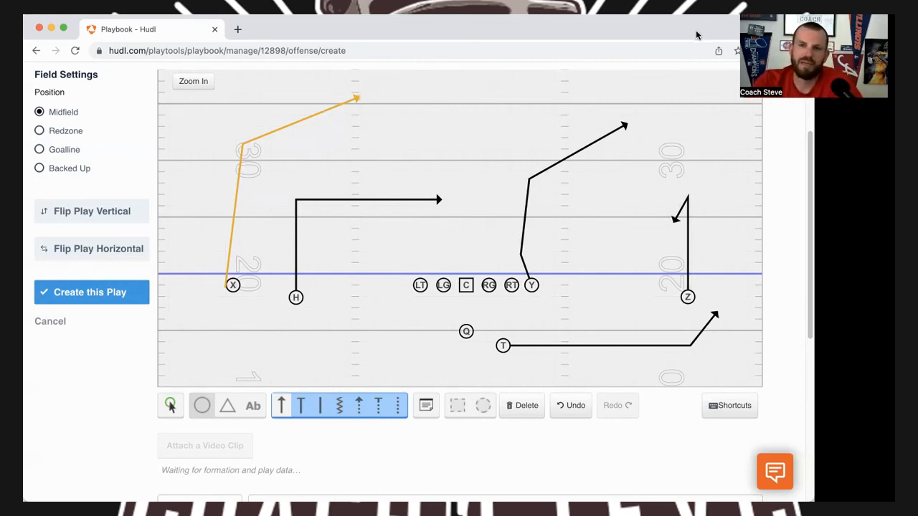